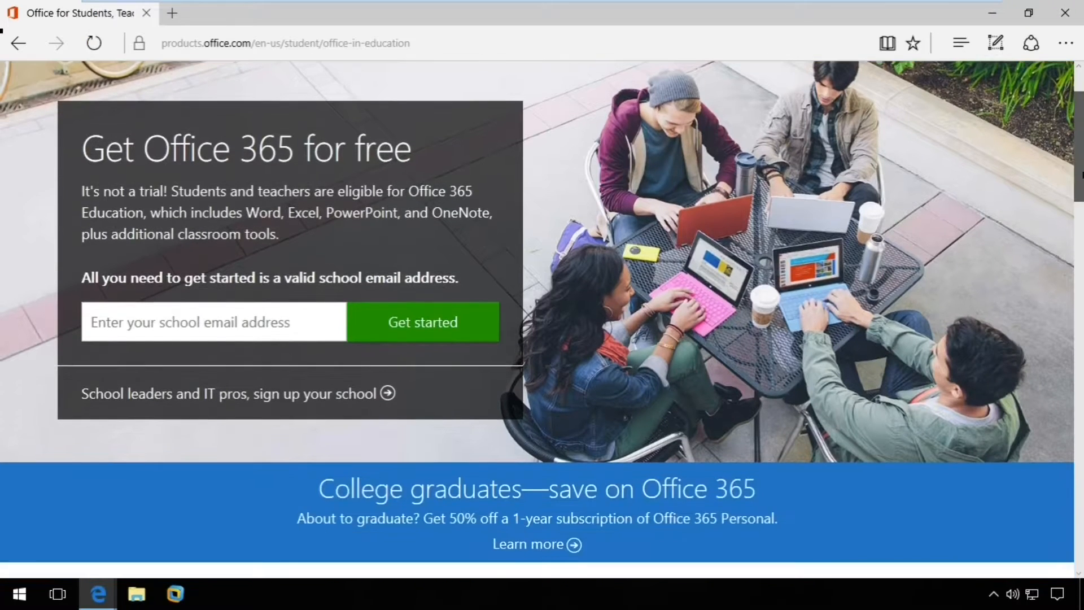
pyautogui.scroll(-3)
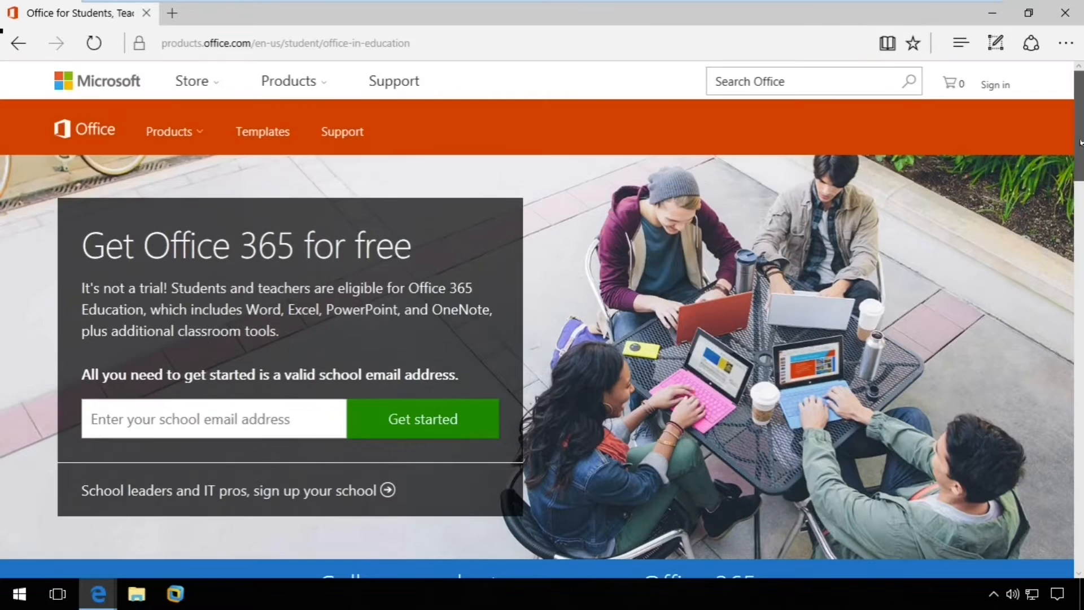
pyautogui.write('john.doe@school.edu')
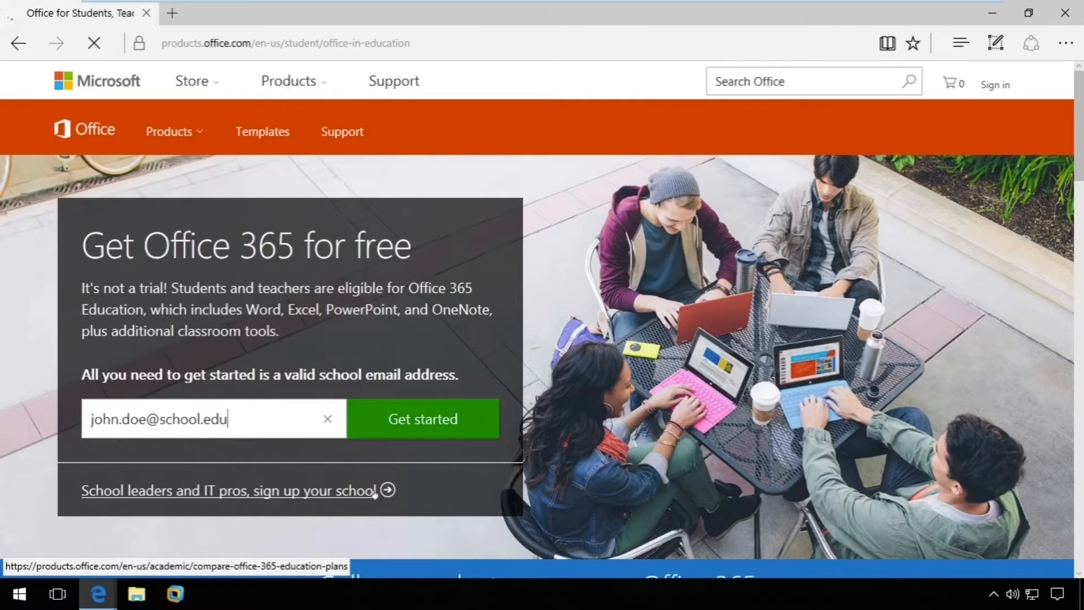
pyautogui.click(228, 490)
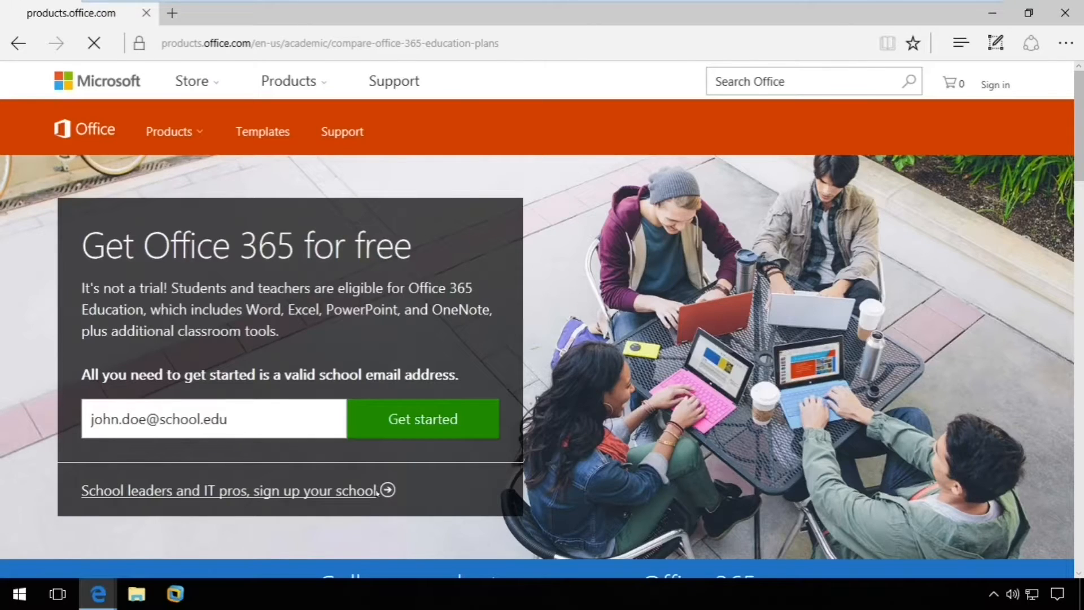
# Review the Education plans and pricing table, then take the 'Get started for free' offer.
pyautogui.click(422, 418)
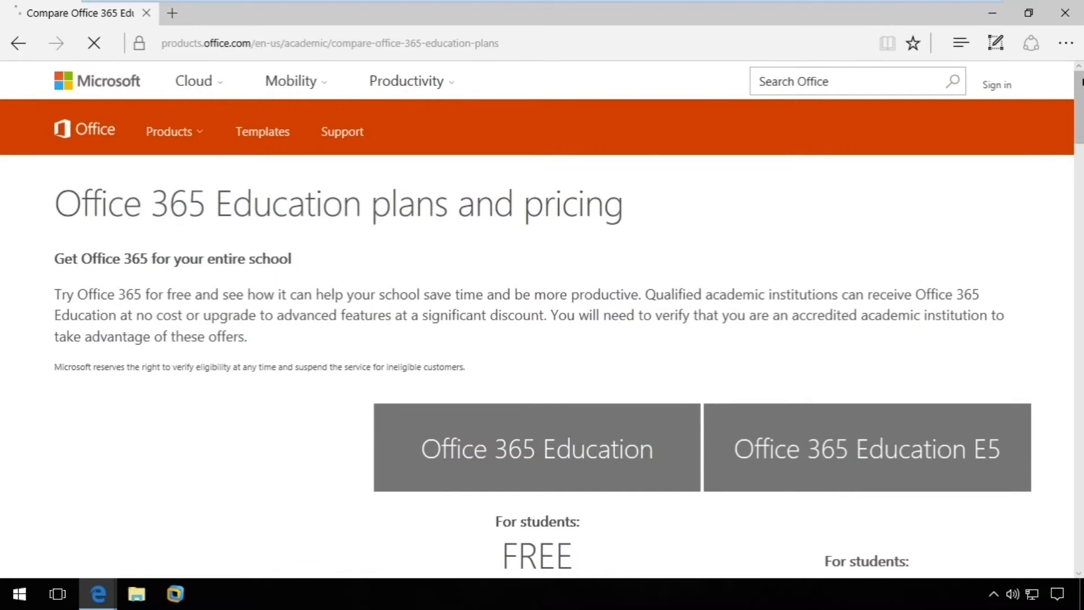
pyautogui.scroll(-3)
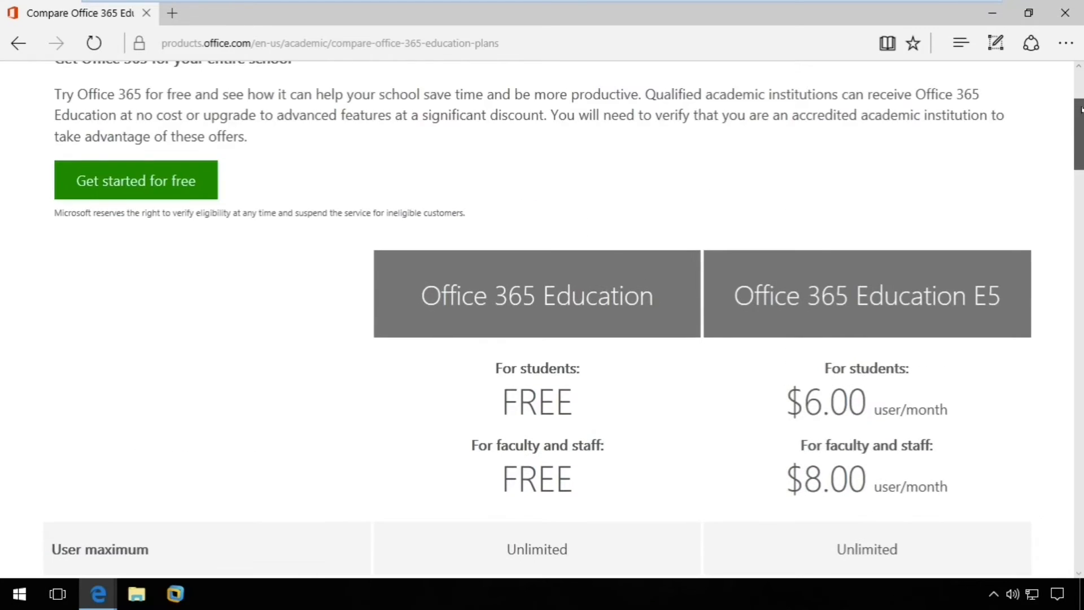
pyautogui.scroll(-3)
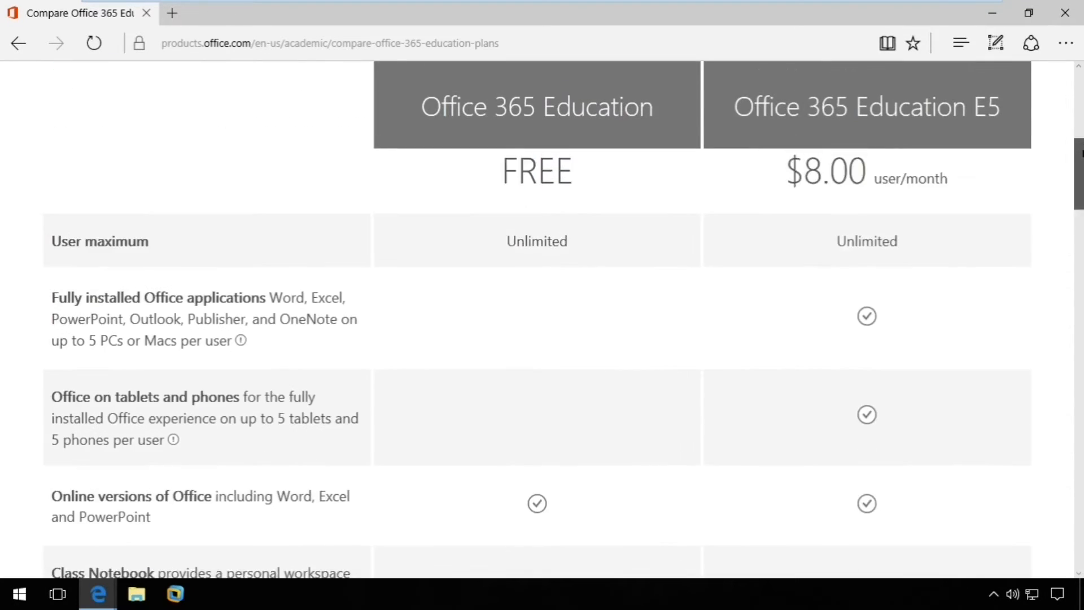
pyautogui.scroll(-3)
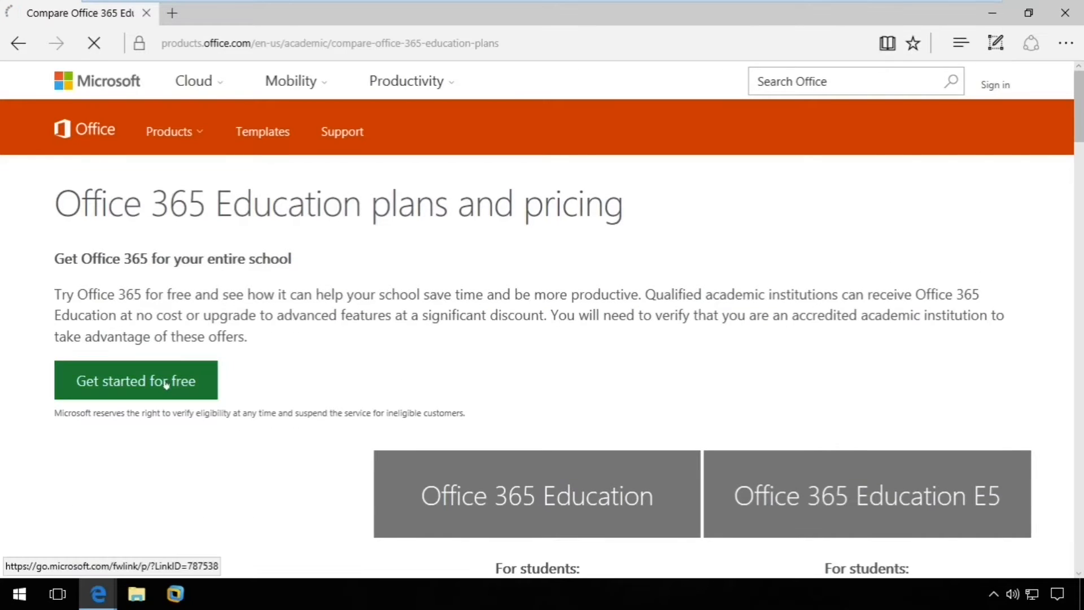
pyautogui.click(136, 380)
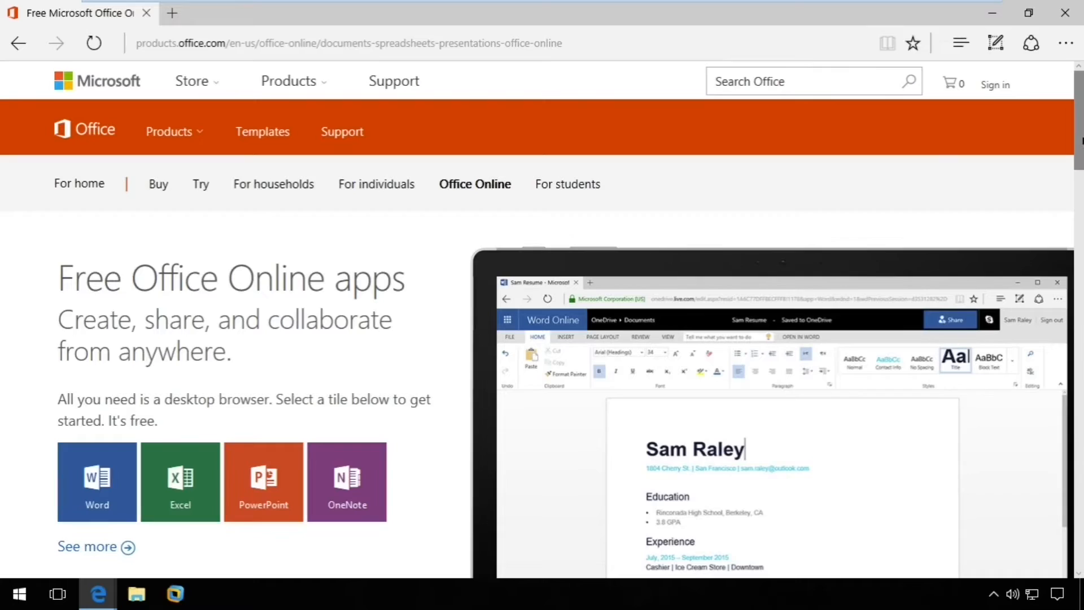
# Browse the free Office Online apps and launch Word Online from the Word tile.
pyautogui.scroll(-3)
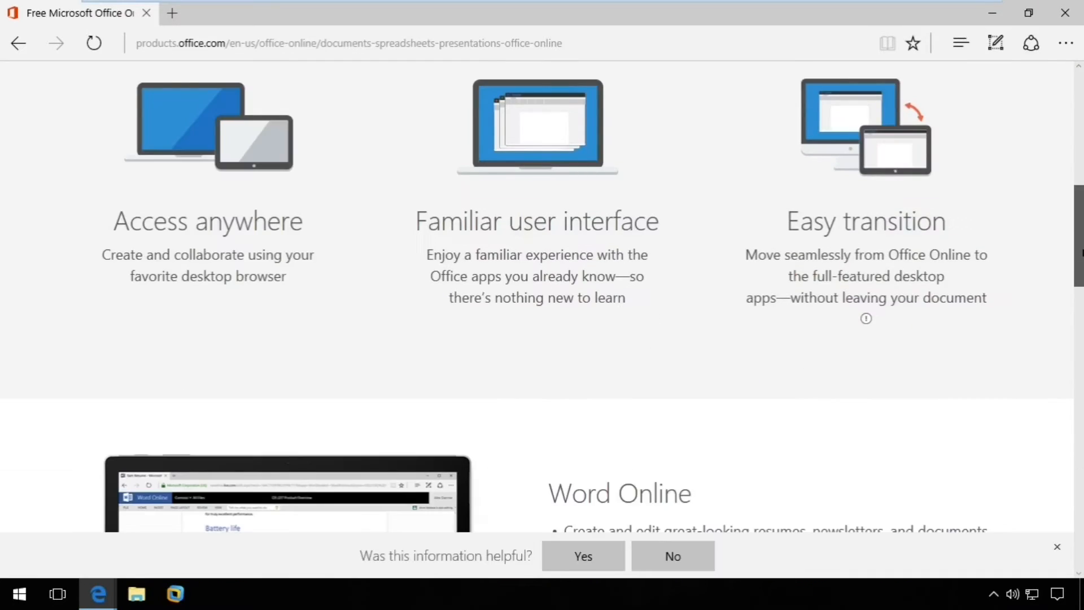
pyautogui.scroll(-3)
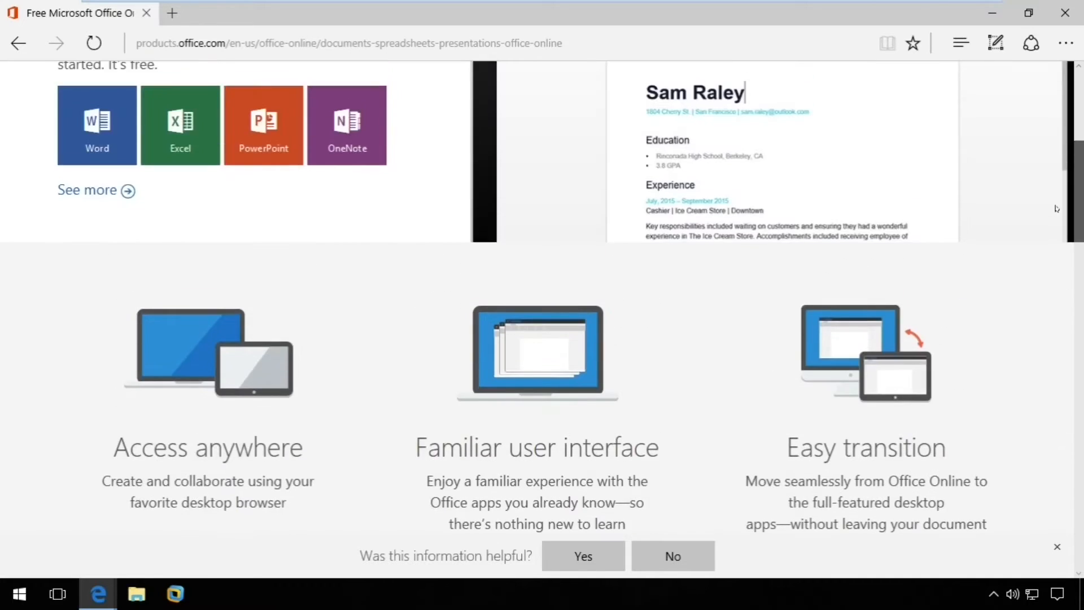
pyautogui.scroll(3)
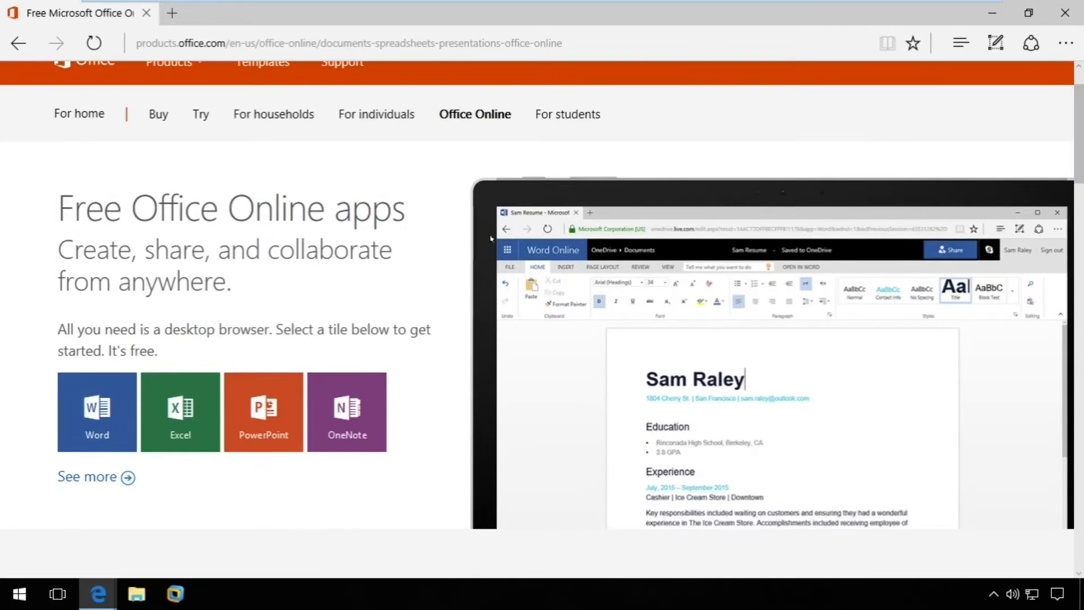
pyautogui.click(96, 411)
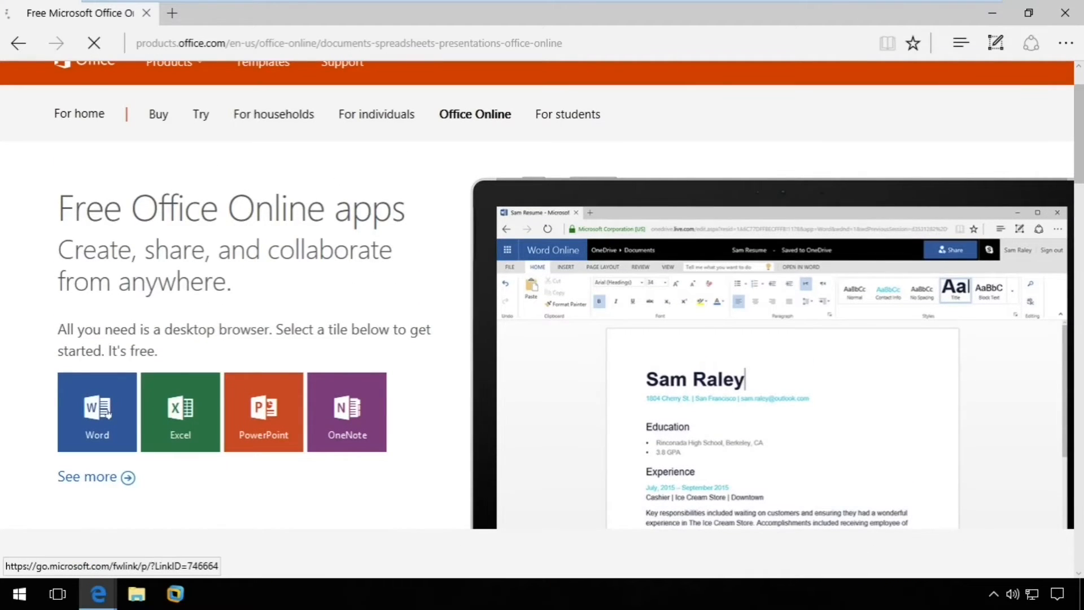
pyautogui.click(97, 412)
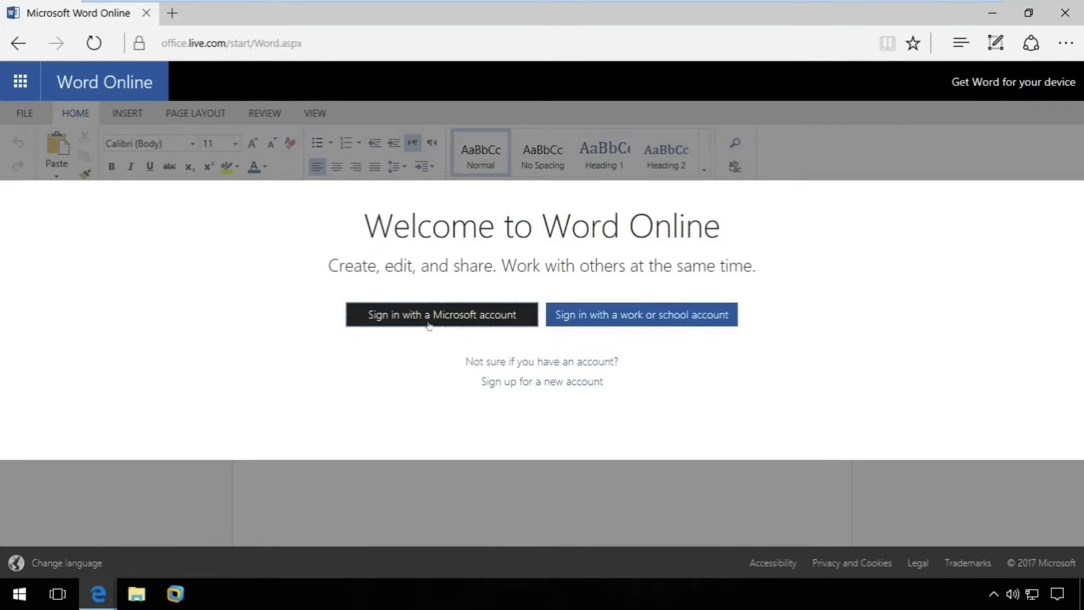
# Sign in with a personal Microsoft account and pick the green resume template from the gallery.
pyautogui.click(441, 315)
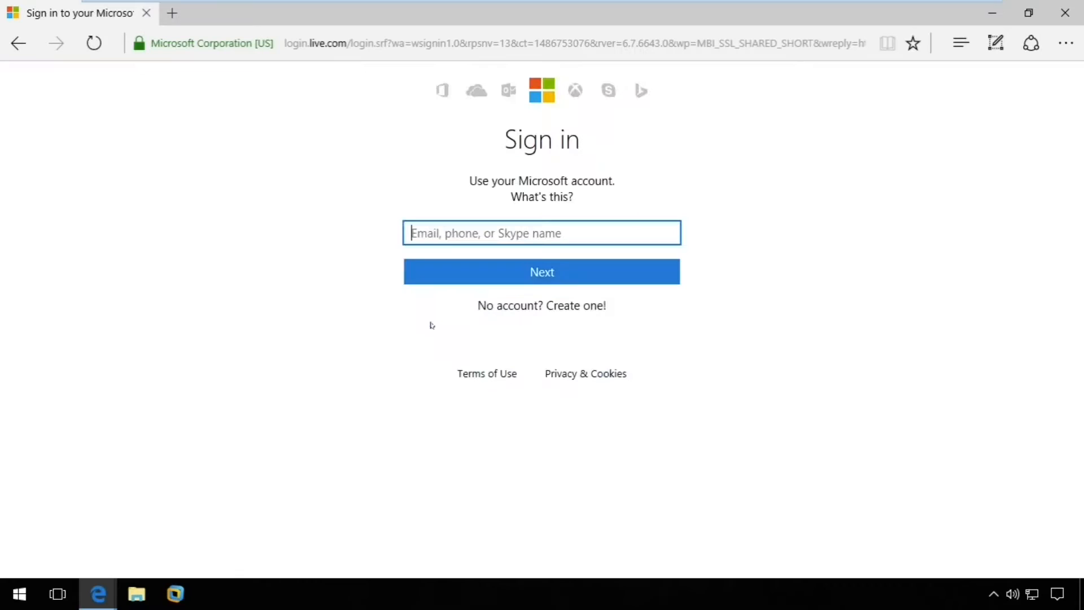
pyautogui.moveTo(574, 306)
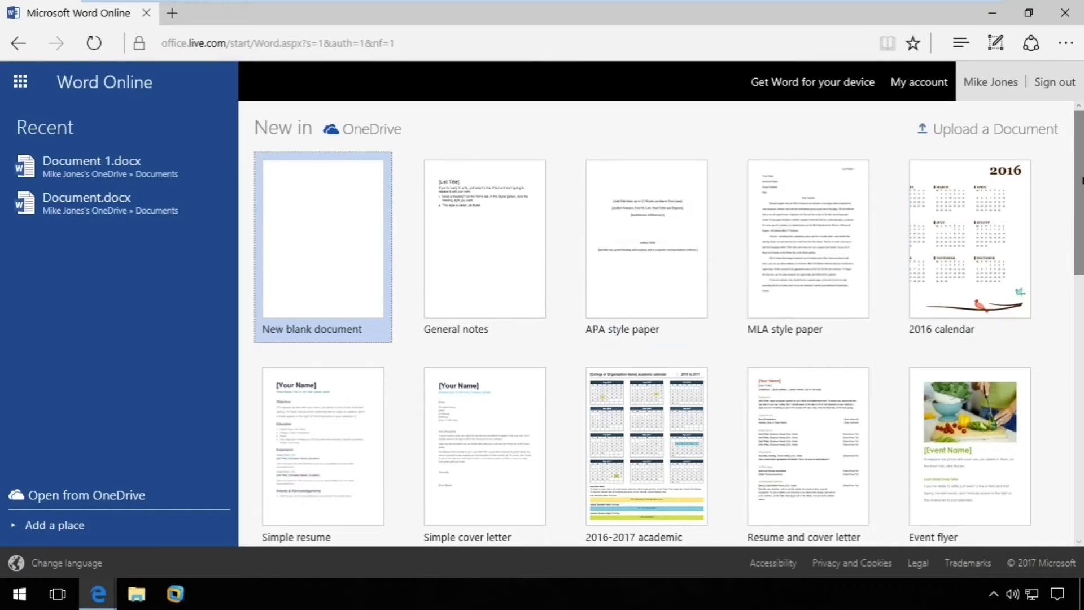
pyautogui.scroll(-3)
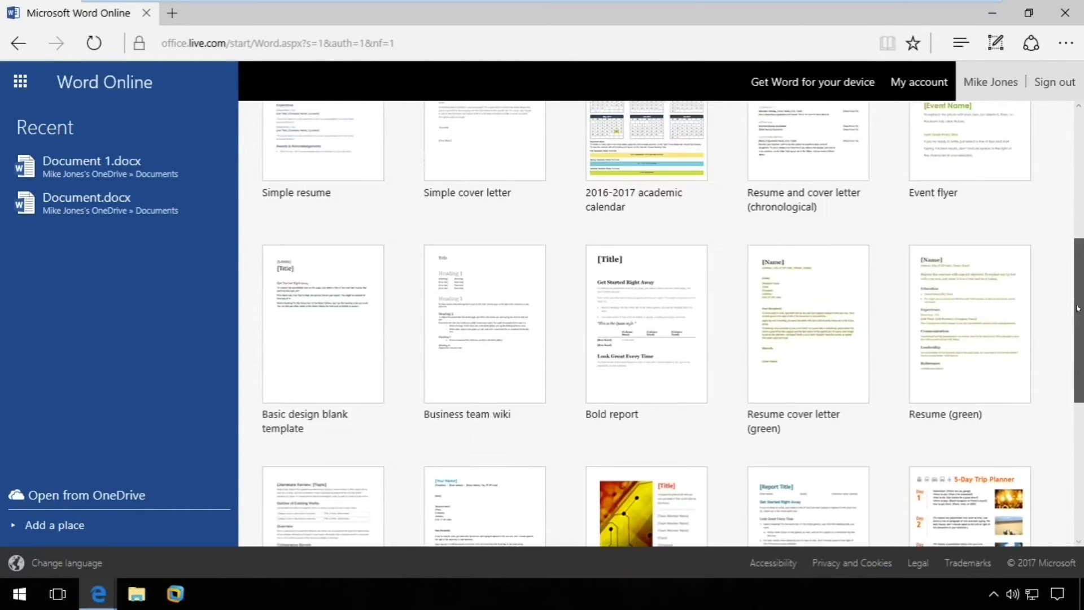
pyautogui.scroll(-3)
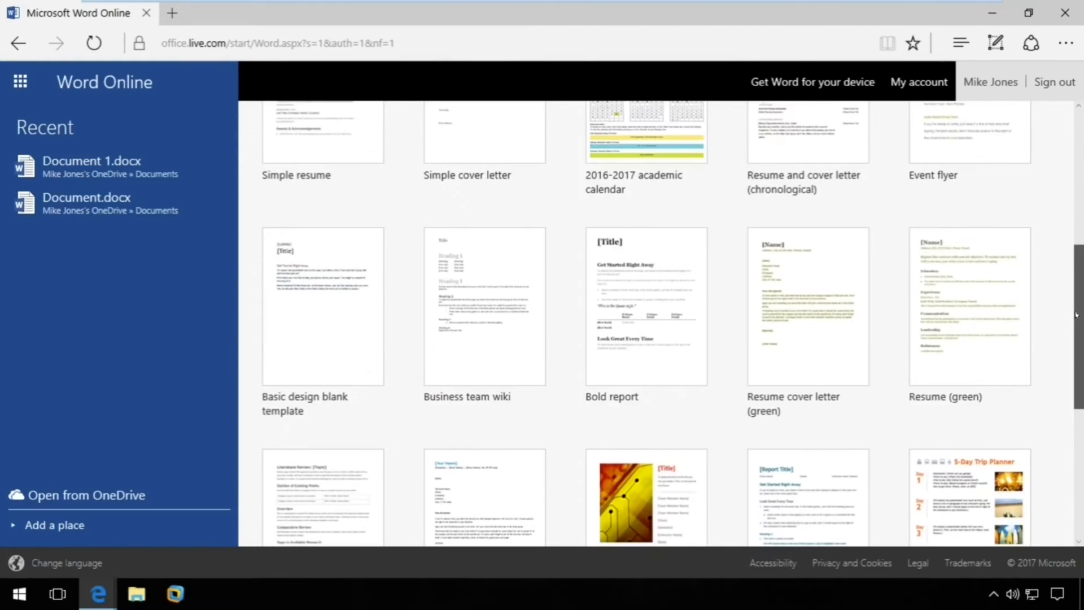
pyautogui.scroll(-3)
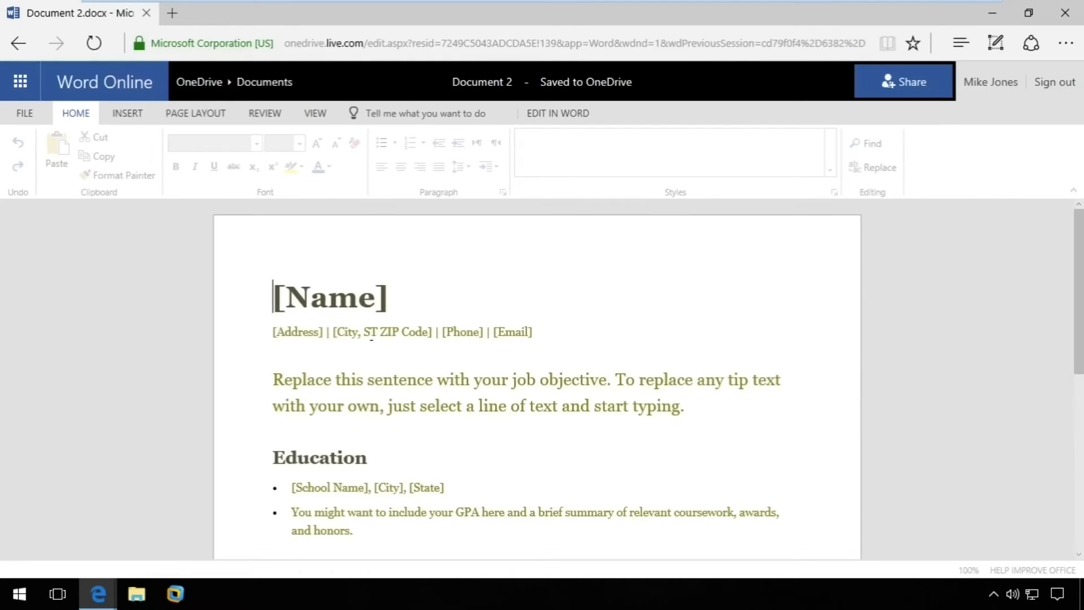
# Replace the [Name] placeholder with 'John Doe' and make it italic and underlined.
pyautogui.click(330, 297)
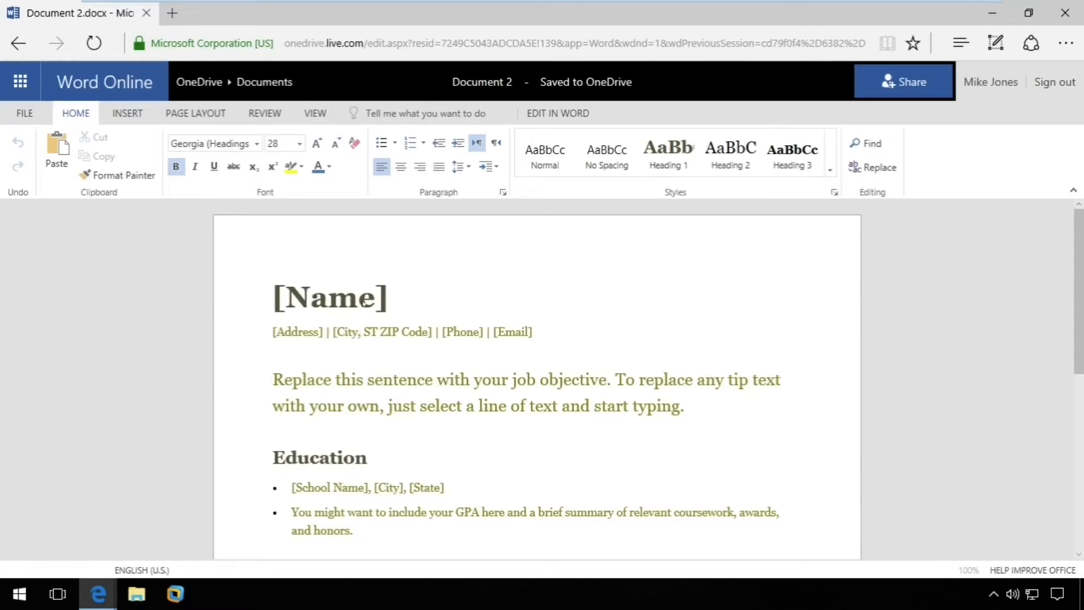
pyautogui.write('John Do')
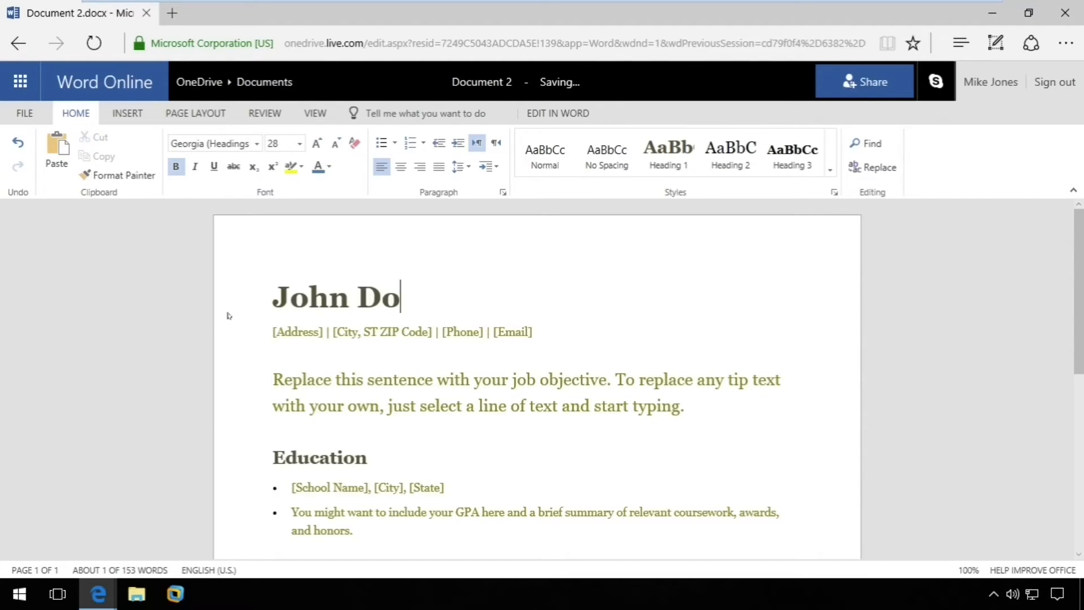
pyautogui.write('e')
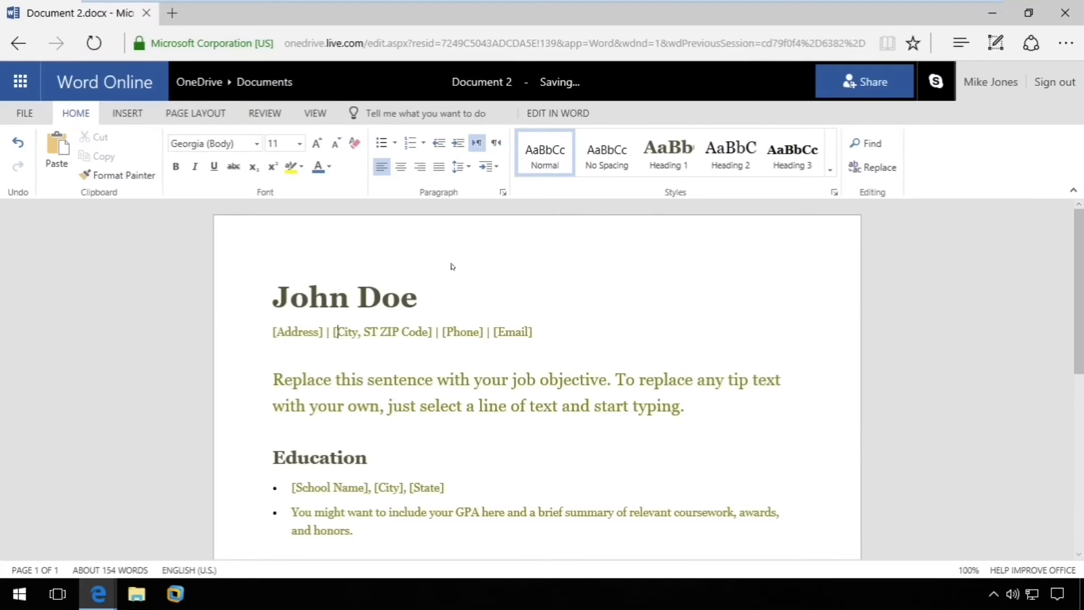
pyautogui.doubleClick(343, 297)
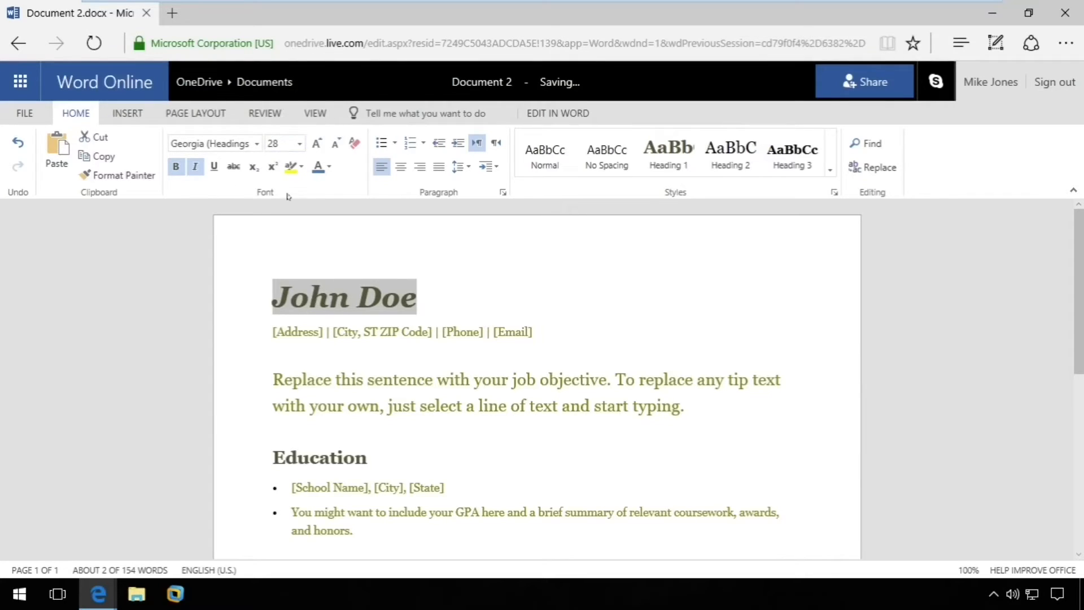
pyautogui.click(213, 167)
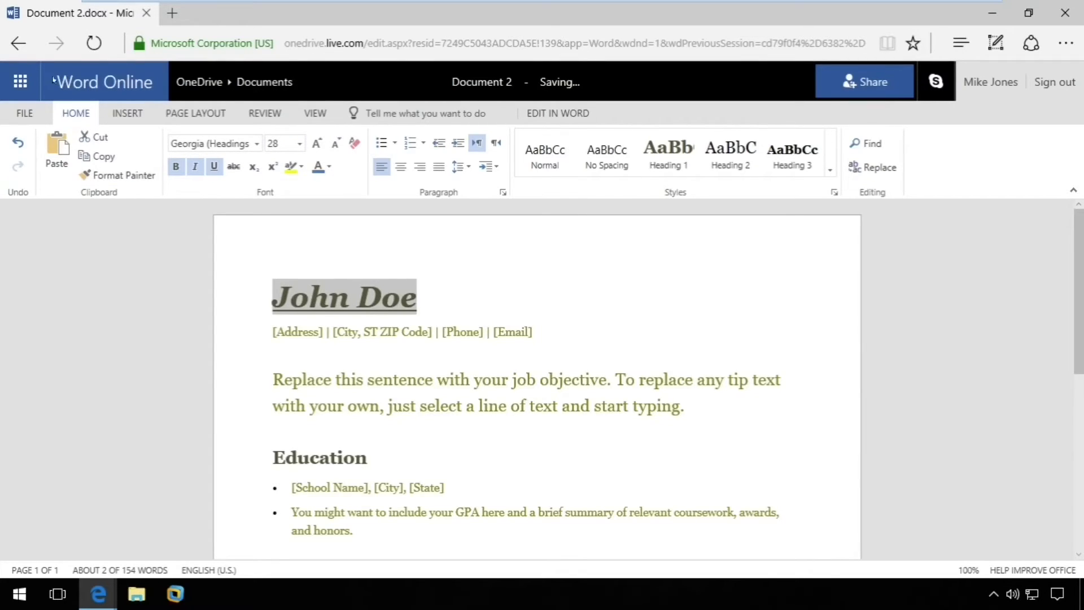
pyautogui.click(23, 113)
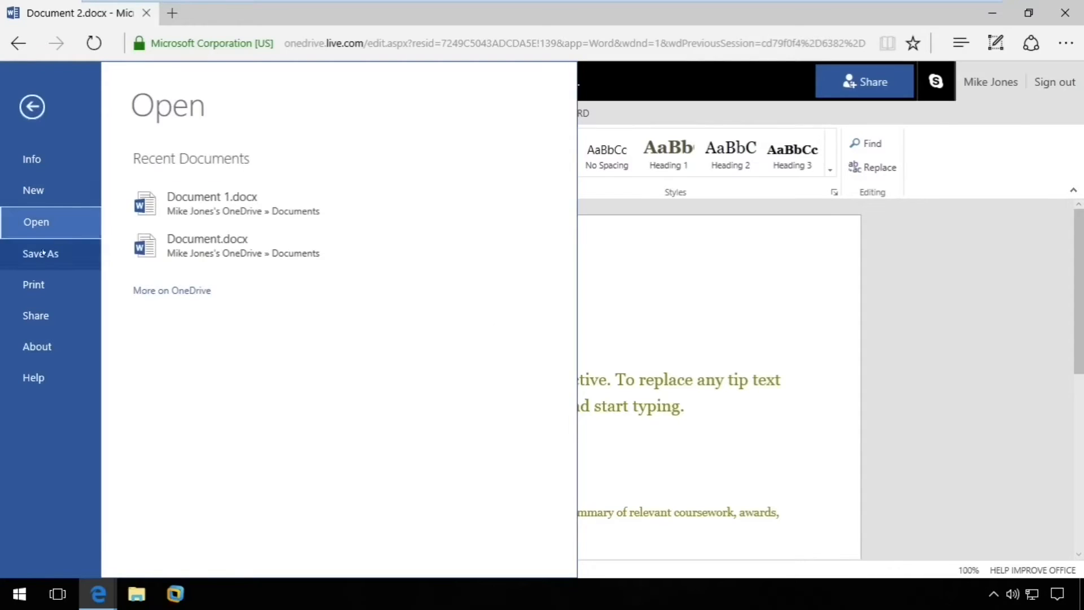
# Use Save As > Download a Copy to download Document 2.docx to the computer.
pyautogui.click(41, 253)
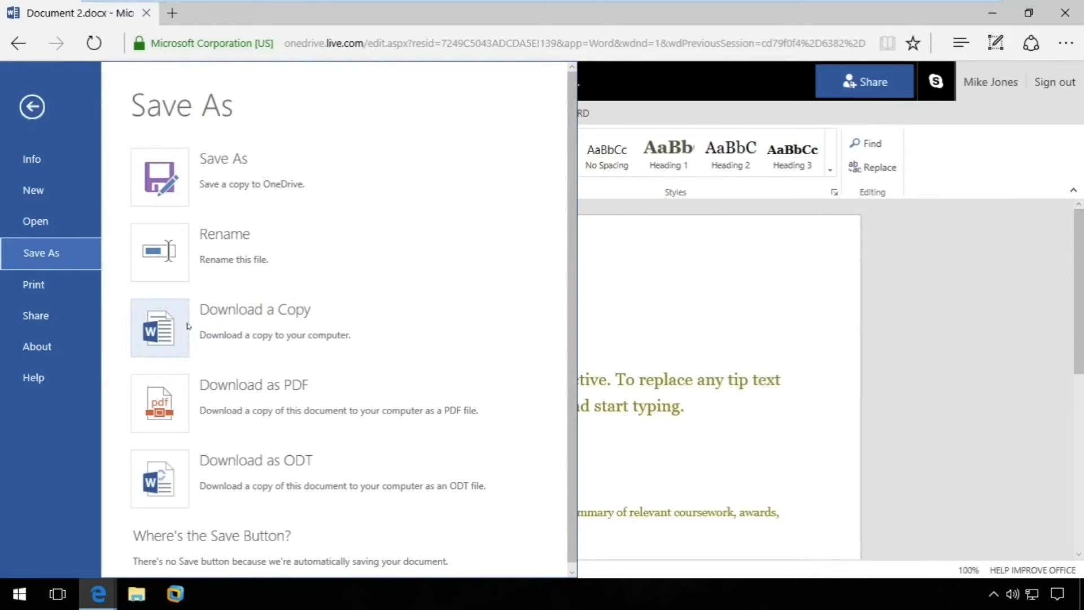
pyautogui.moveTo(159, 479)
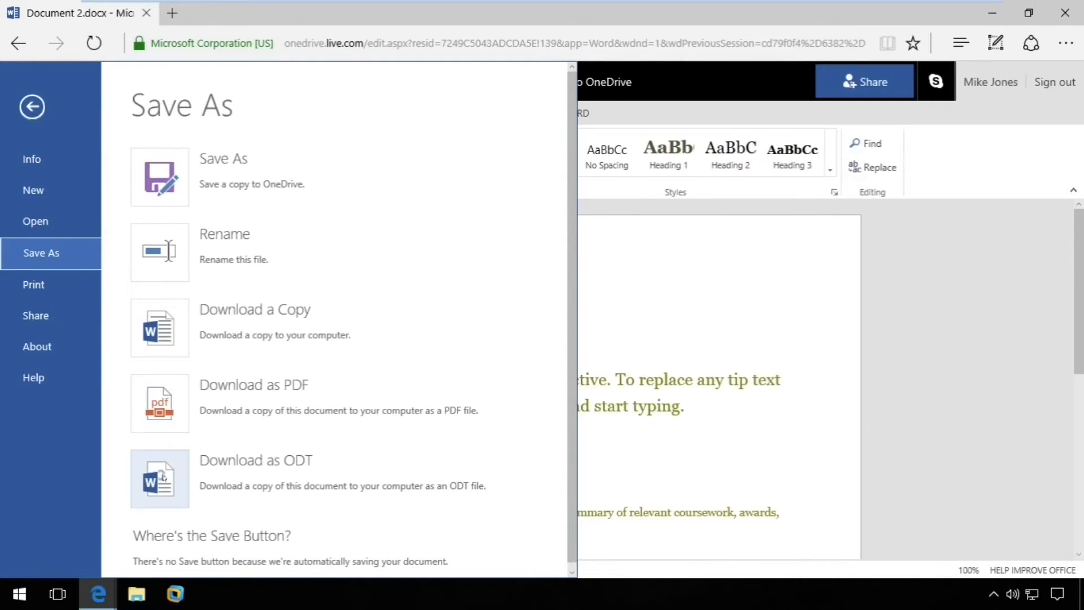
pyautogui.moveTo(159, 177)
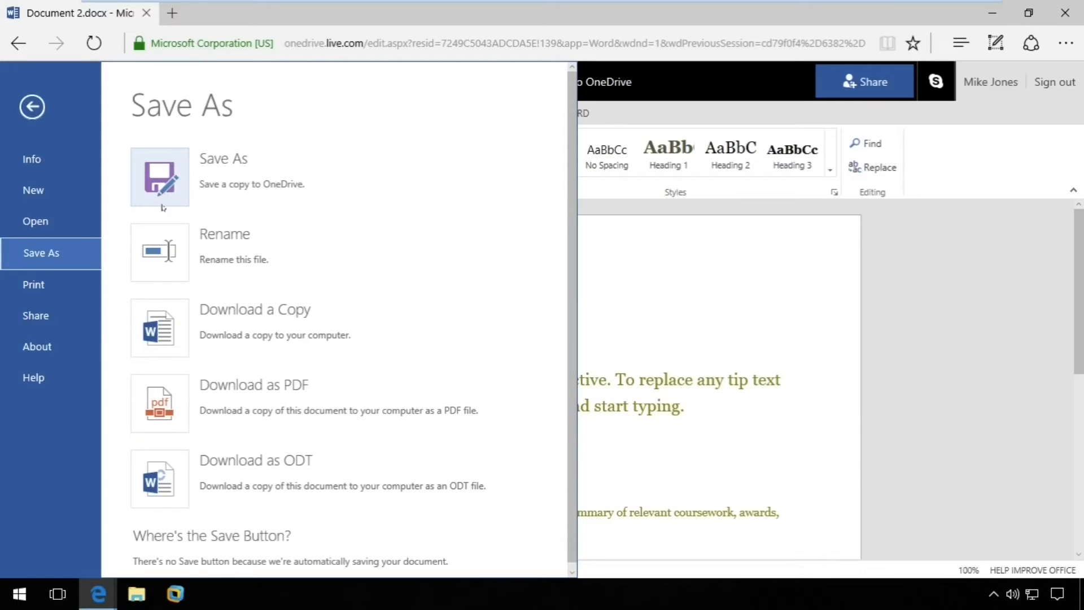
pyautogui.moveTo(160, 402)
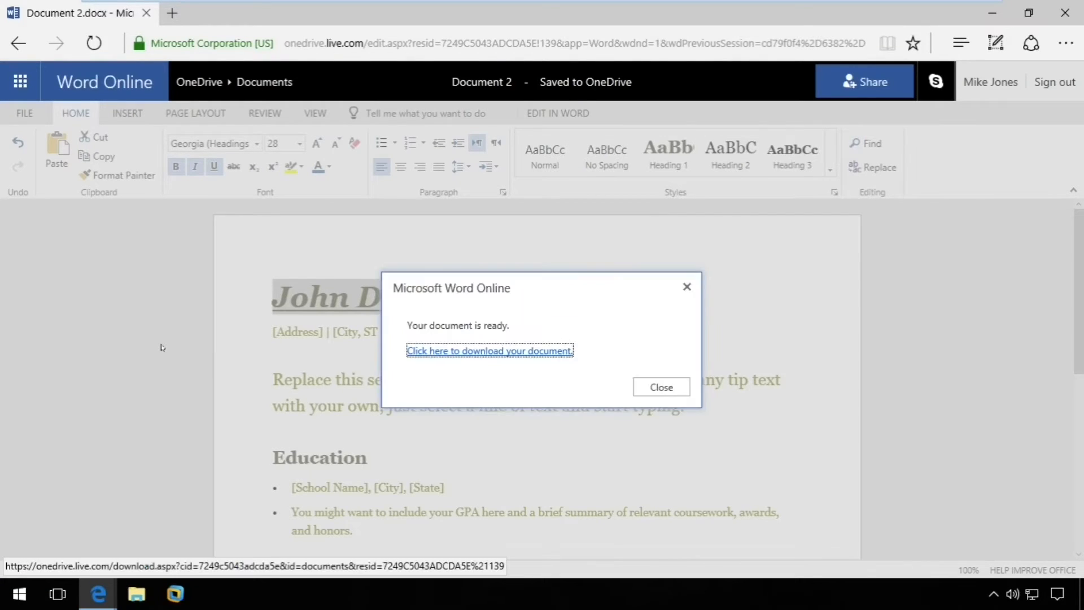
pyautogui.moveTo(503, 356)
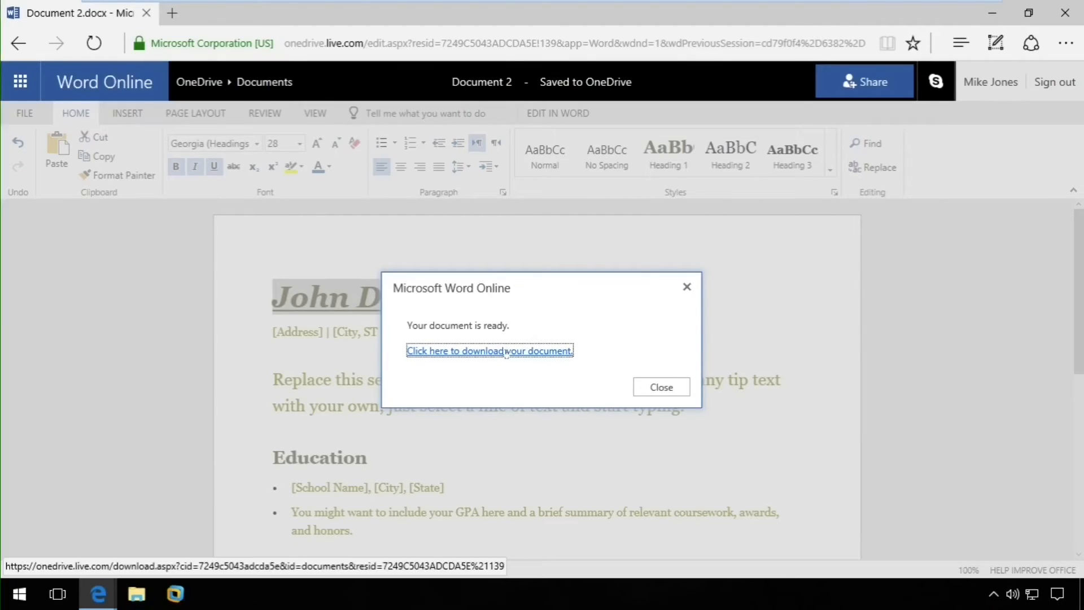
pyautogui.click(489, 350)
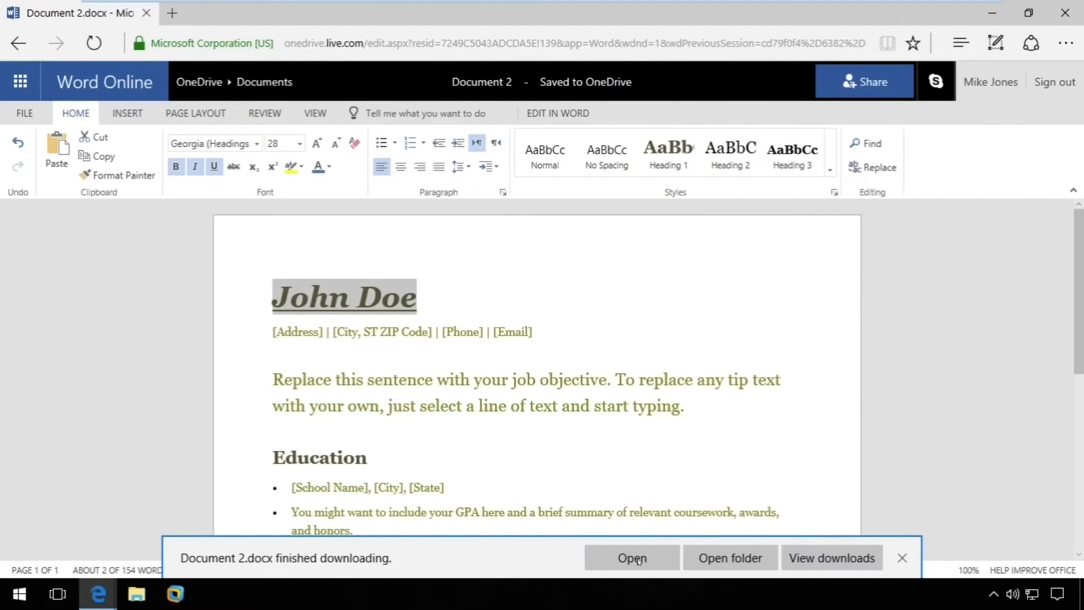
# Open the downloaded Document 2.docx in WordPad from Edge's download notification.
pyautogui.click(831, 558)
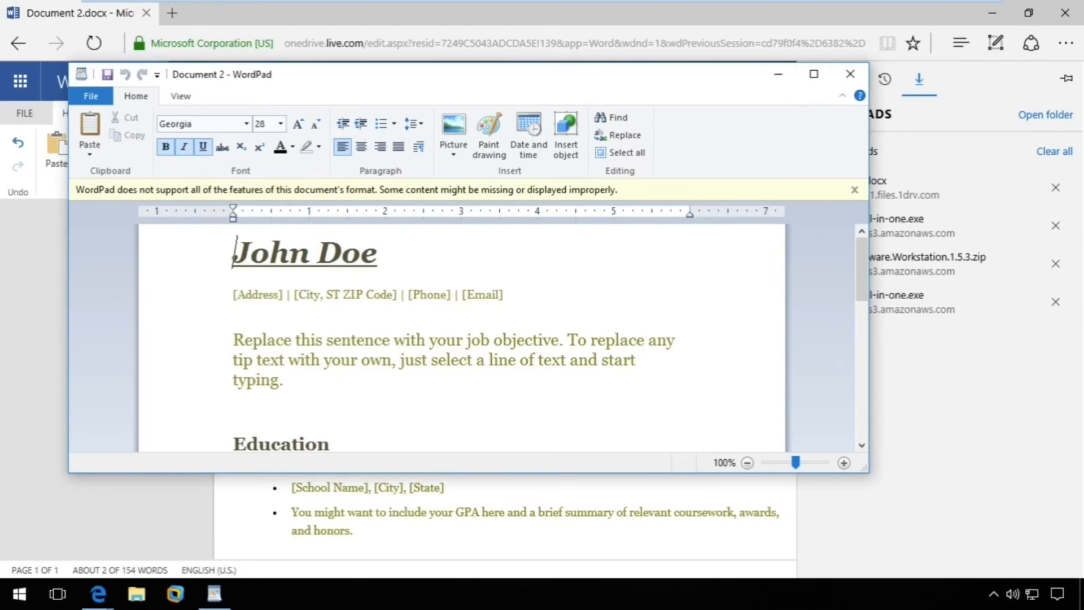
pyautogui.click(813, 74)
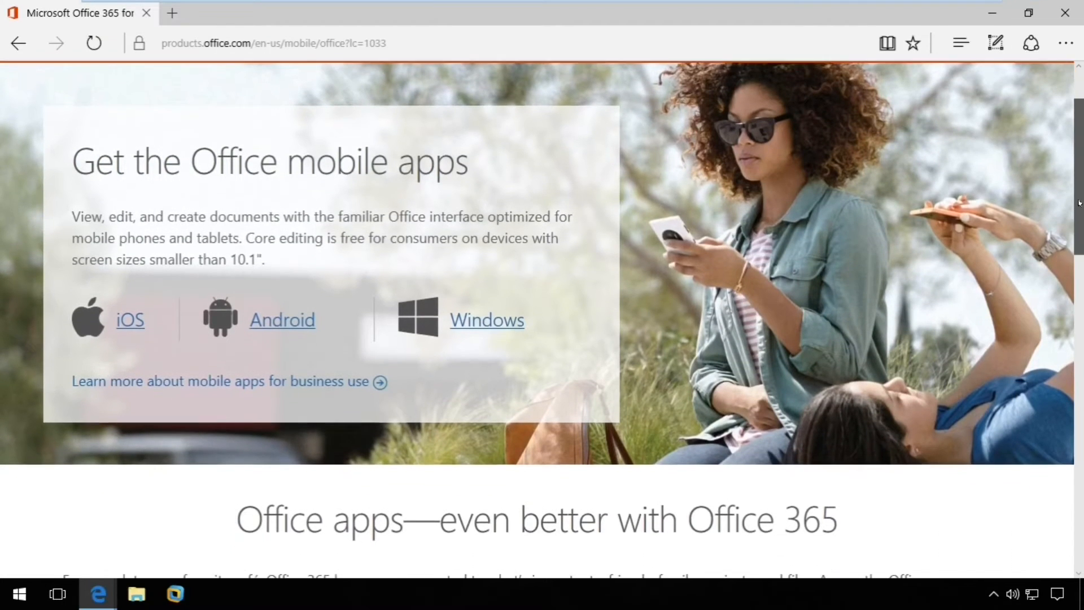
# Highlight the note that core editing is free and go to the Office for iOS page.
pyautogui.scroll(-3)
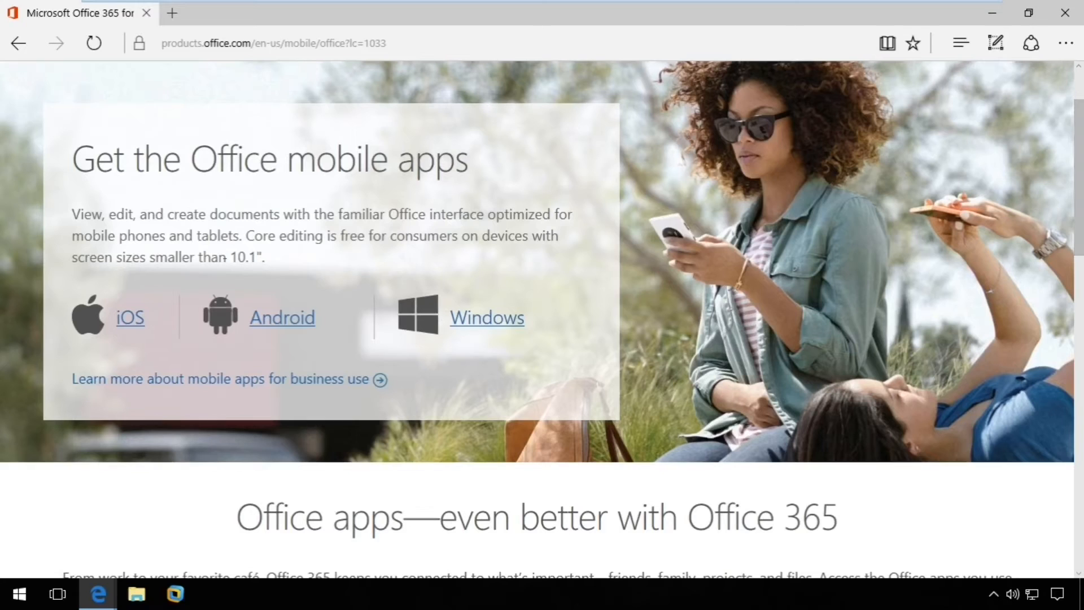
pyautogui.moveTo(246, 235); pyautogui.dragTo(266, 258)
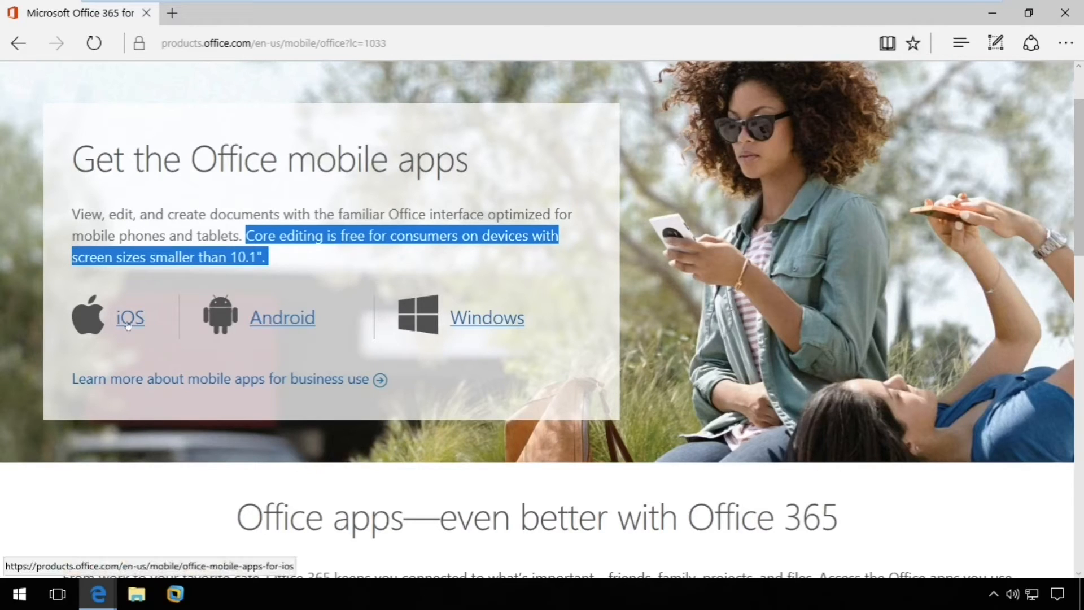
pyautogui.click(129, 318)
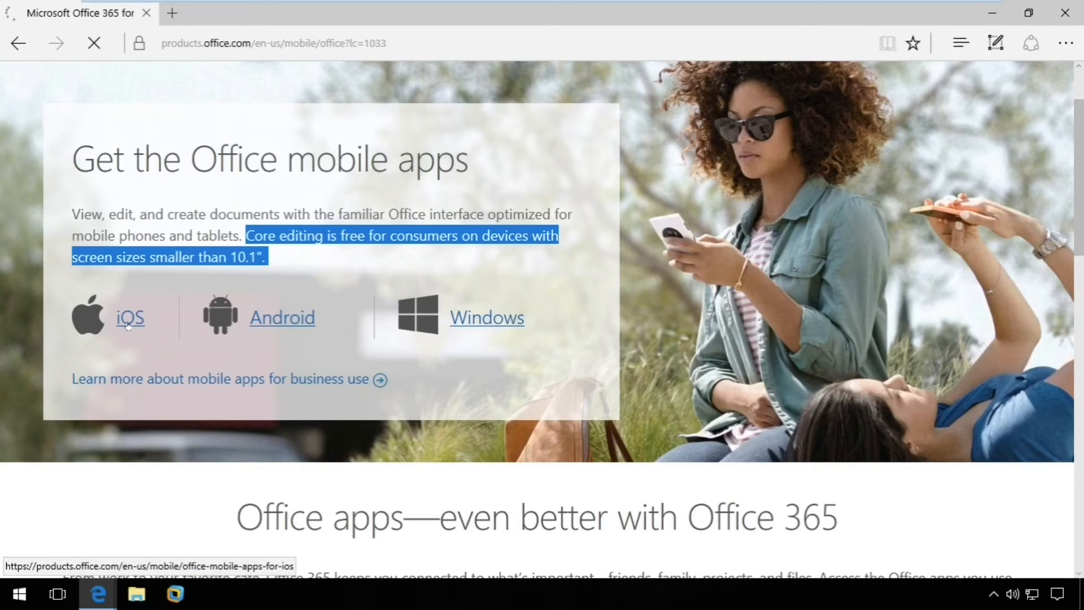
pyautogui.click(130, 318)
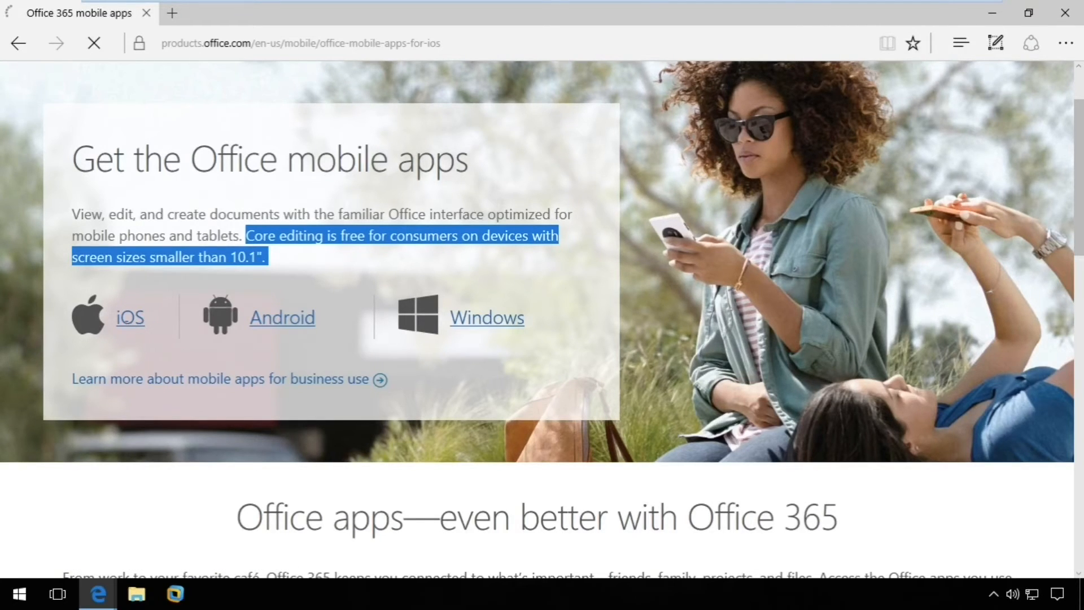
pyautogui.click(130, 317)
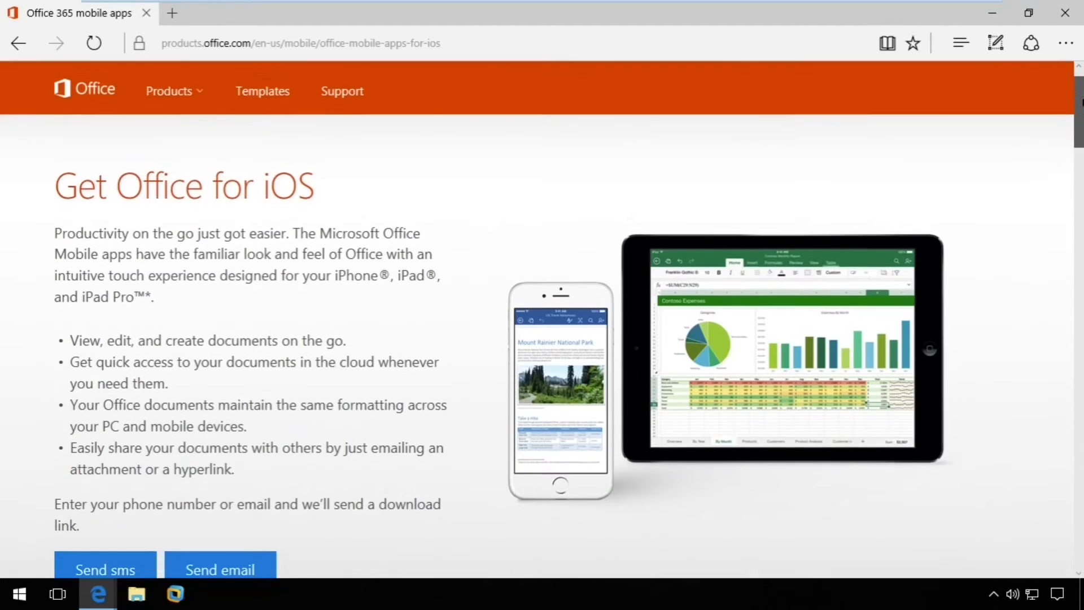
# Scroll through the Office for iOS apps page to review its content.
pyautogui.scroll(-3)
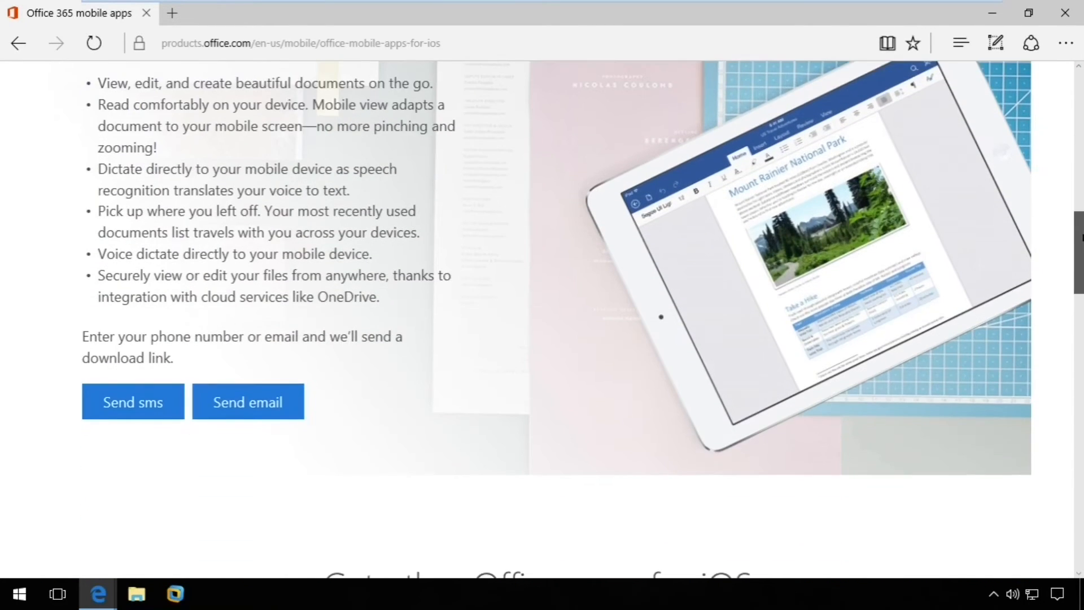
pyautogui.scroll(-3)
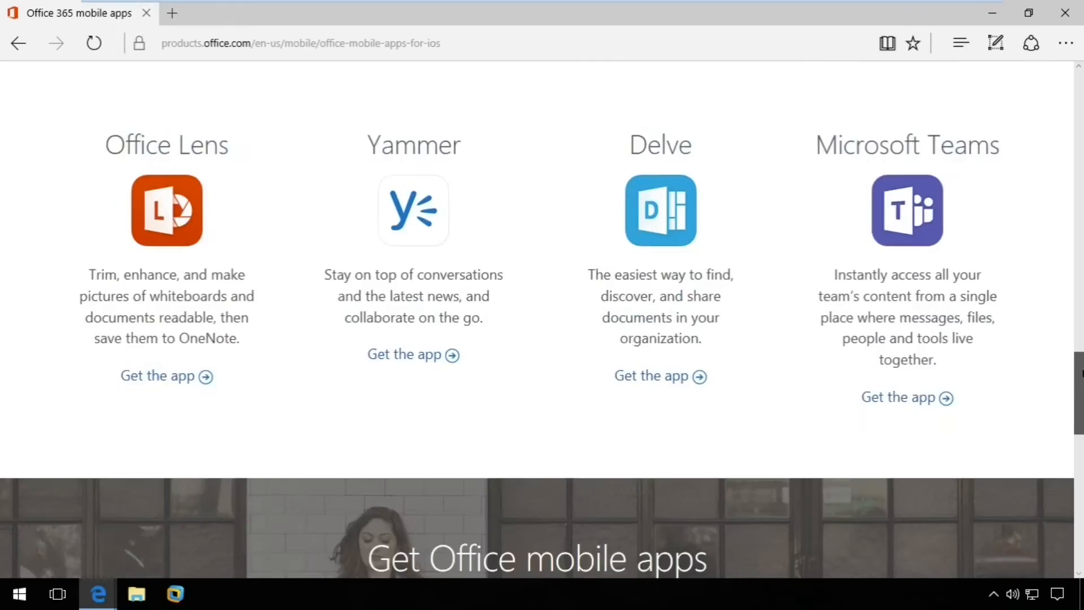
pyautogui.scroll(-3)
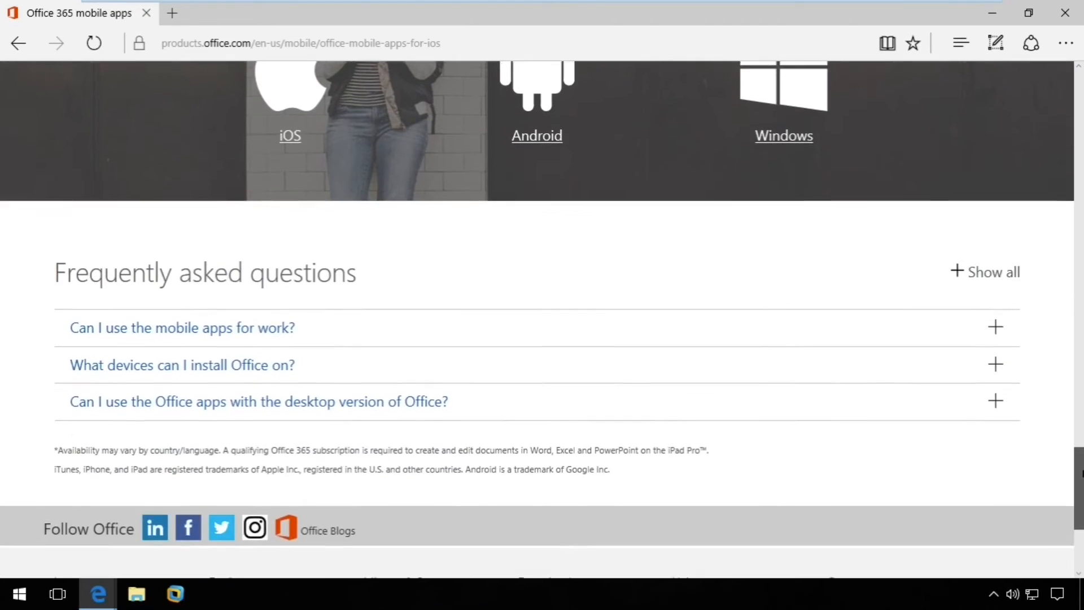
pyautogui.scroll(3)
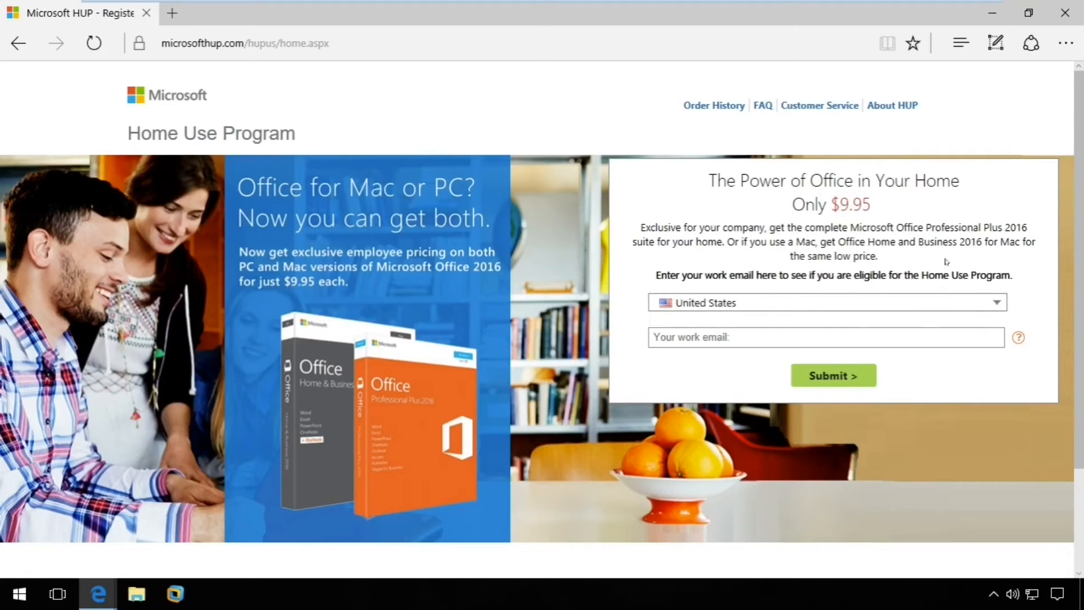
# Reach the Home Use Program eligibility form and keep United States as the country.
pyautogui.scroll(-3)
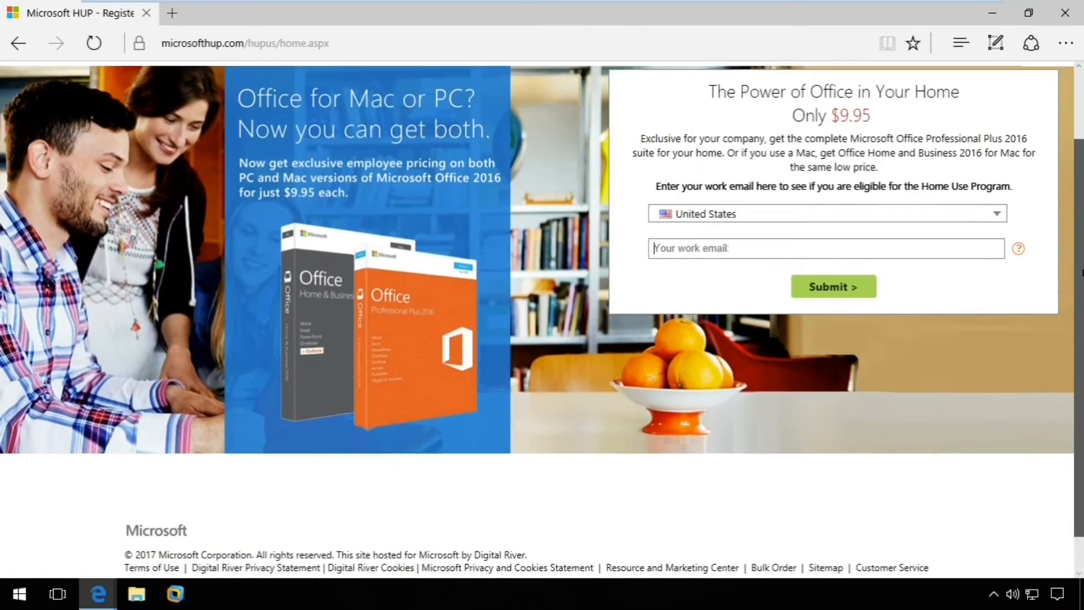
pyautogui.scroll(-3)
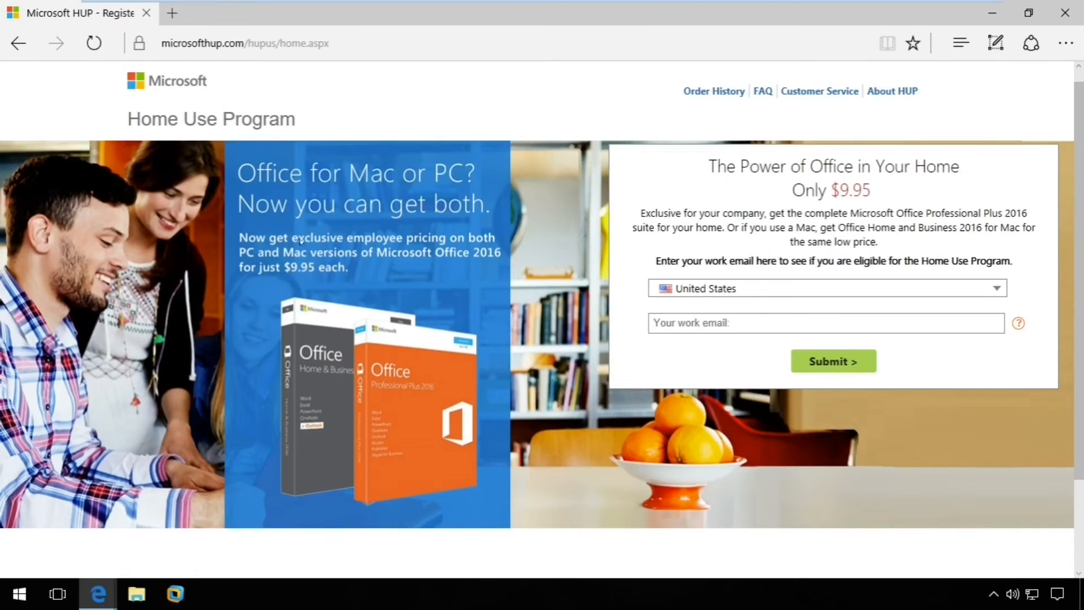
pyautogui.click(824, 323)
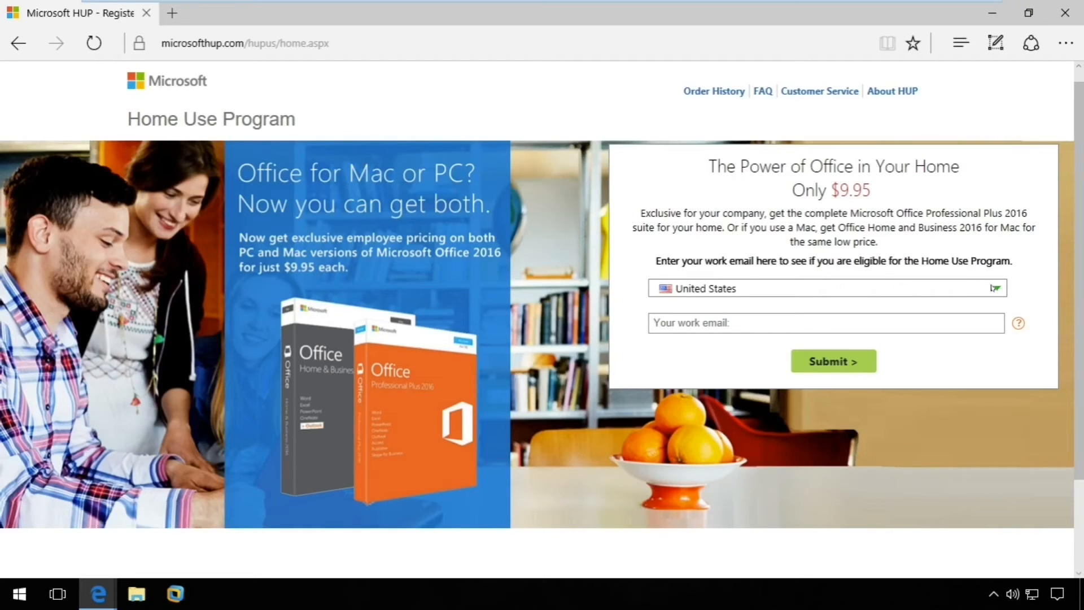
pyautogui.click(826, 288)
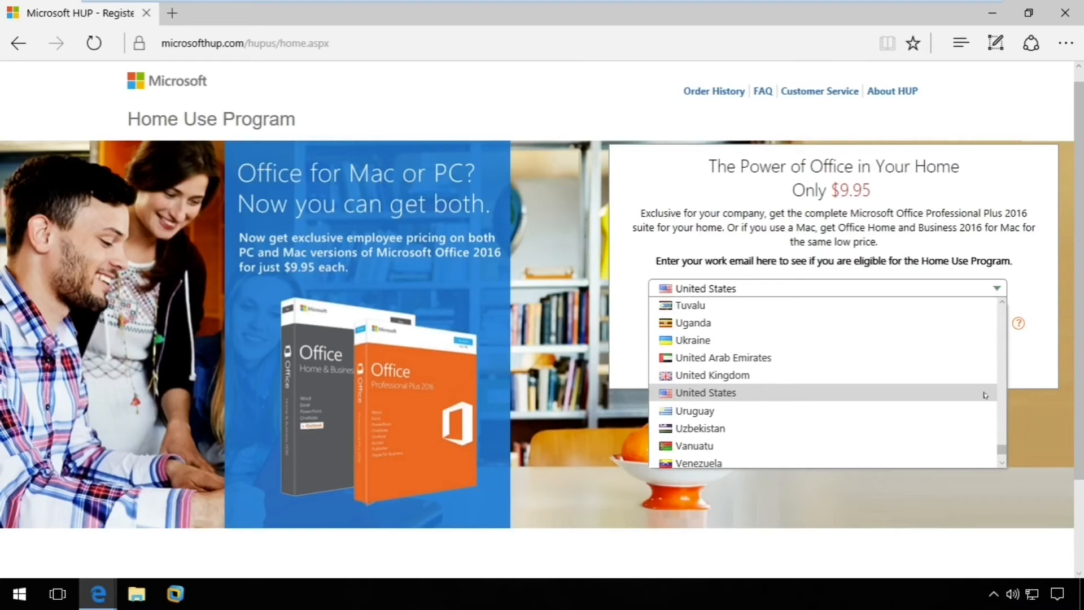
pyautogui.click(707, 392)
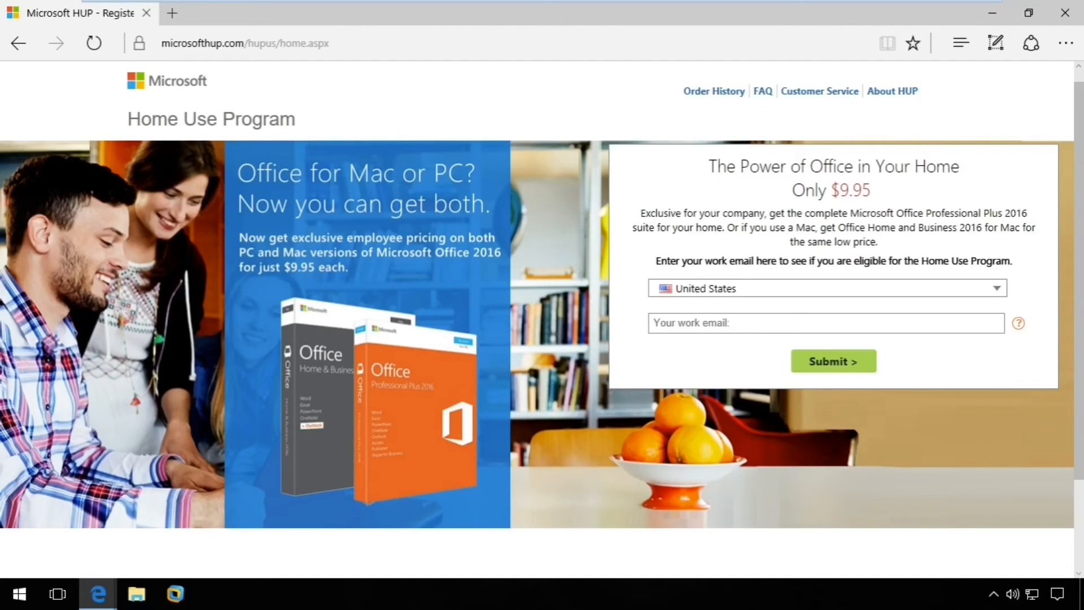
# Enter the work email address ending in work.com in the eligibility form.
pyautogui.write('john.doe@')
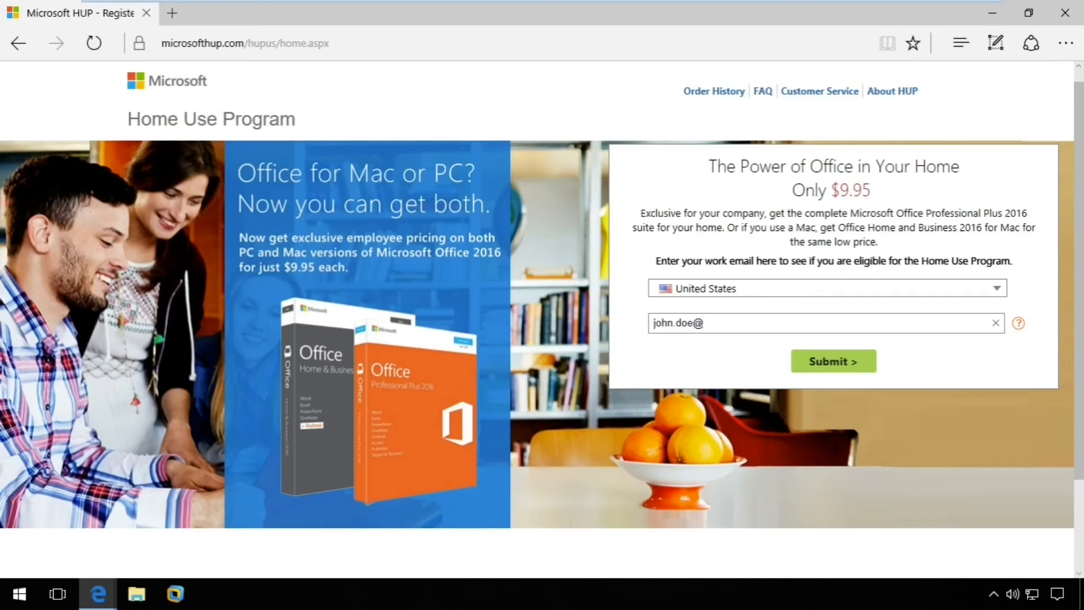
pyautogui.write('work.')
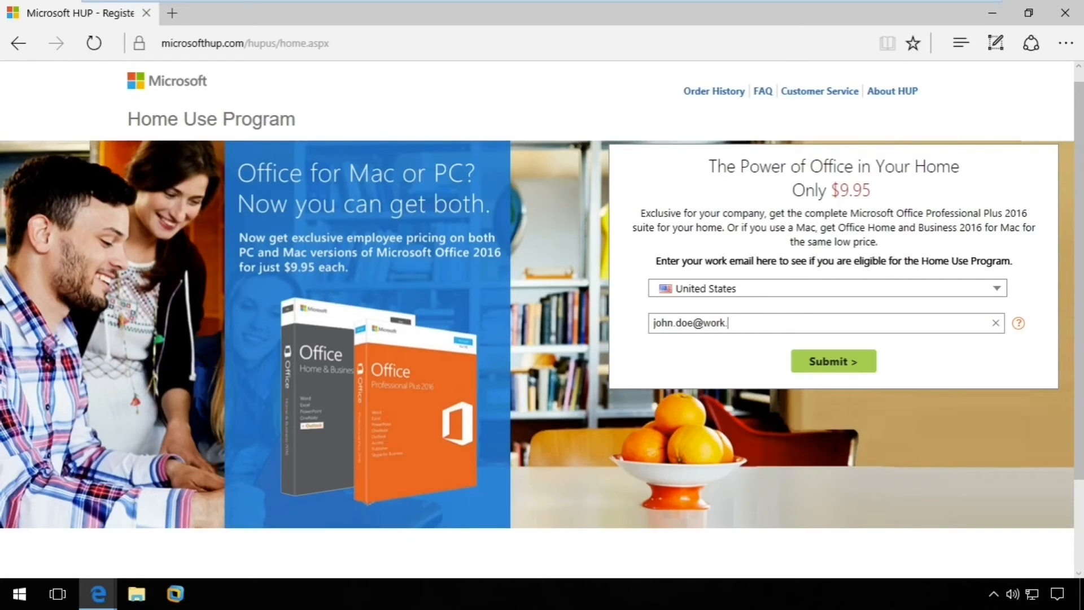
pyautogui.write('com')
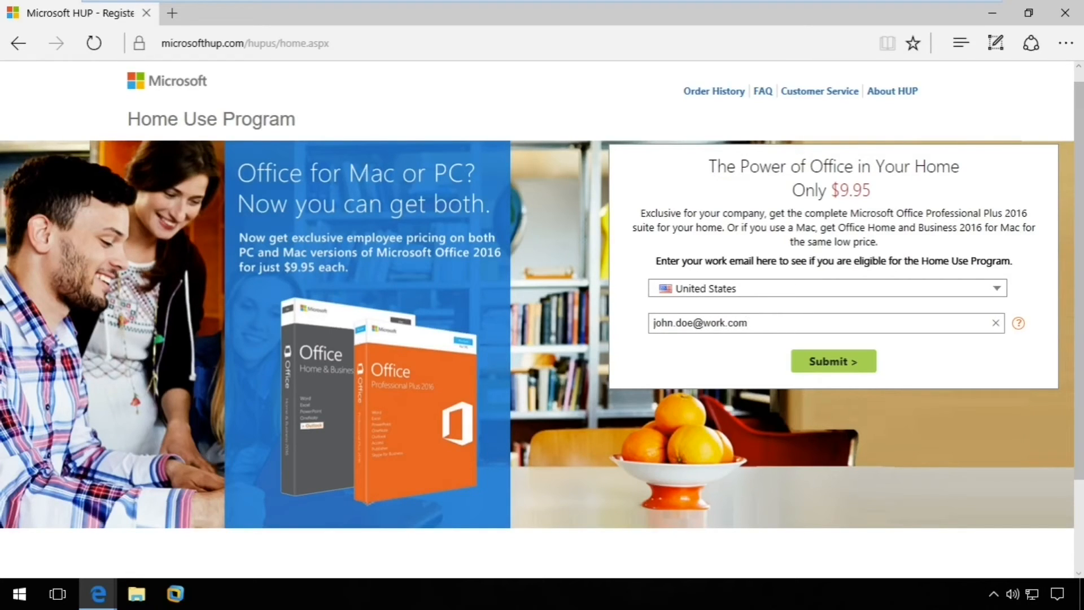
pyautogui.moveTo(736, 299)
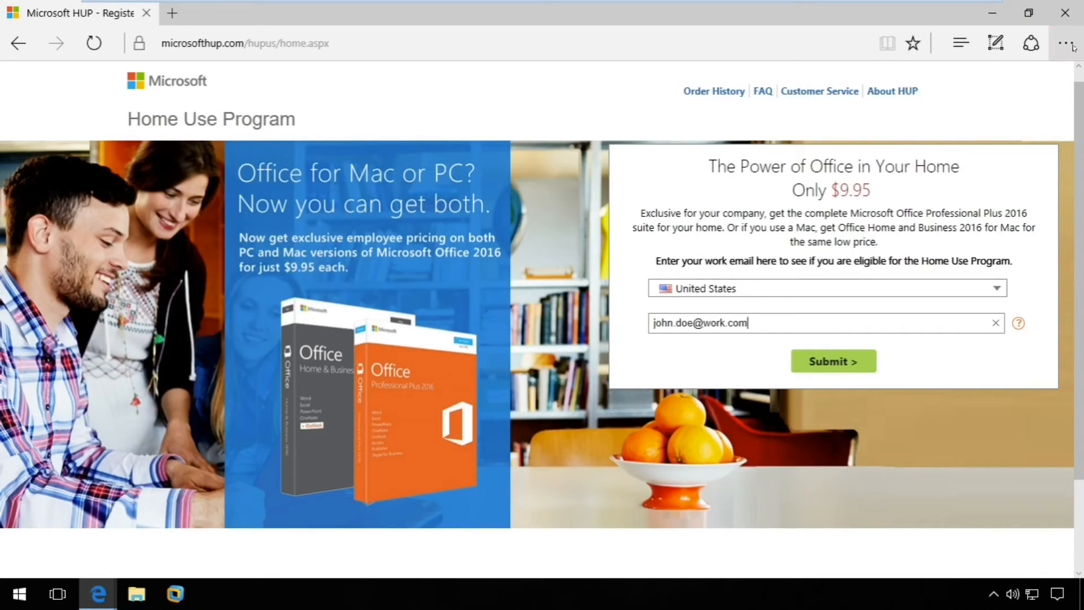
pyautogui.moveTo(477, 340)
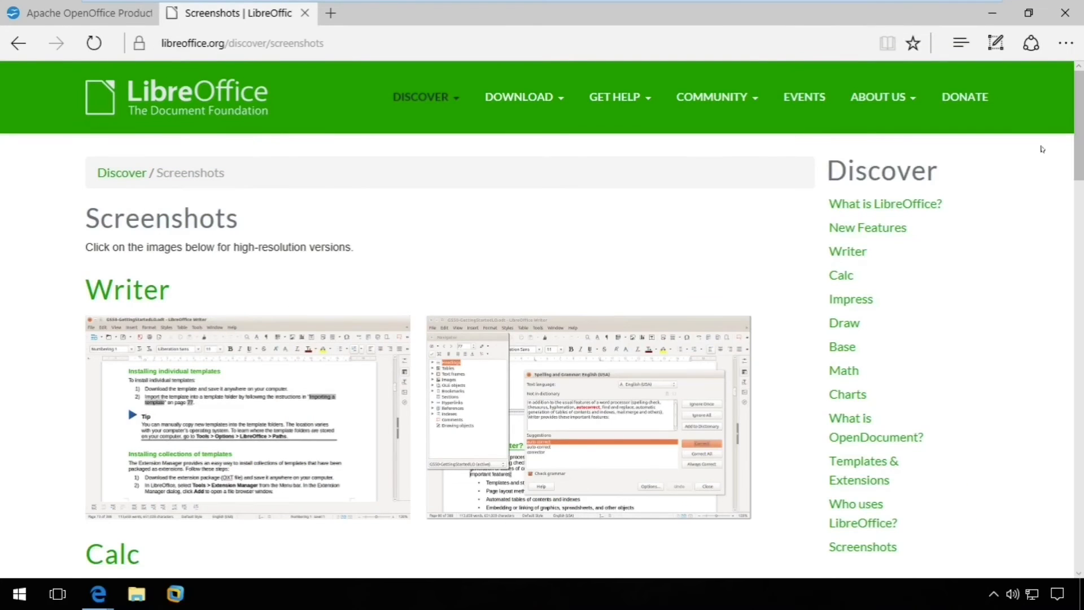
# Scroll LibreOffice's screenshot gallery, view the Writer screenshot full size and go back.
pyautogui.scroll(-3)
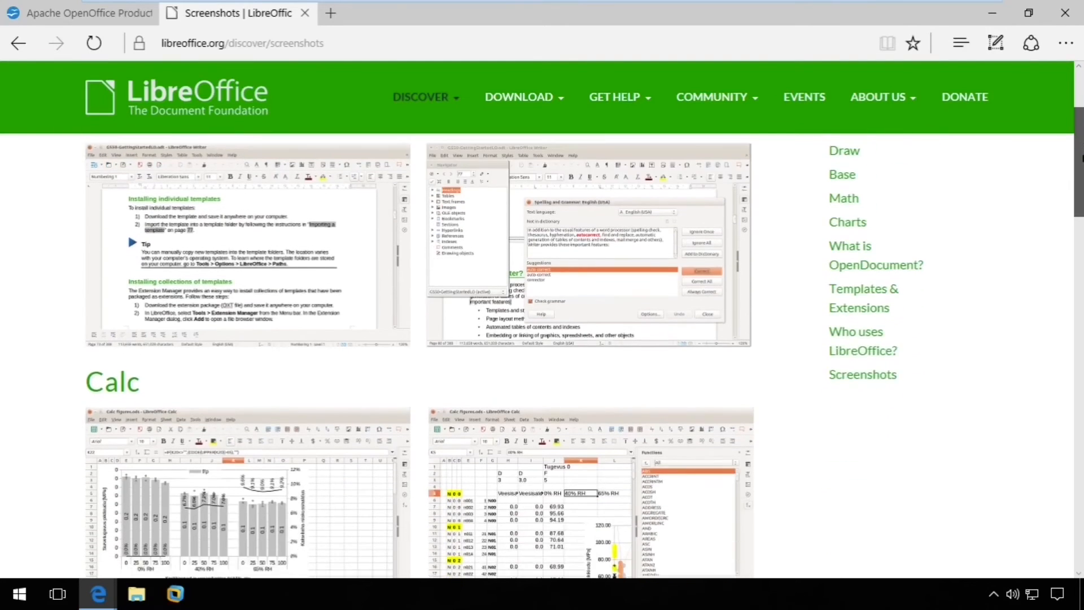
pyautogui.scroll(-3)
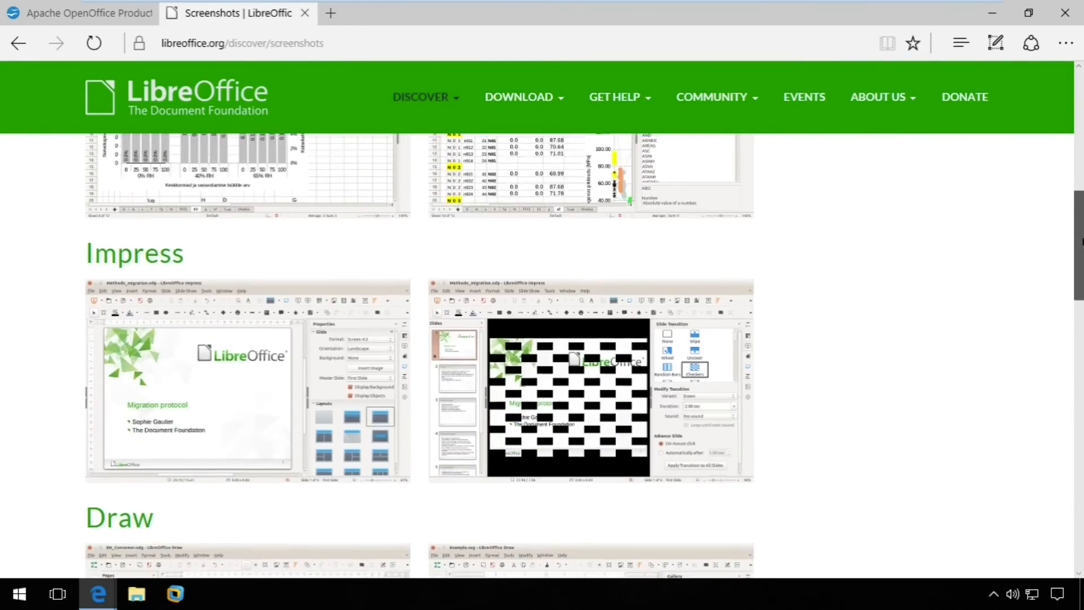
pyautogui.scroll(-3)
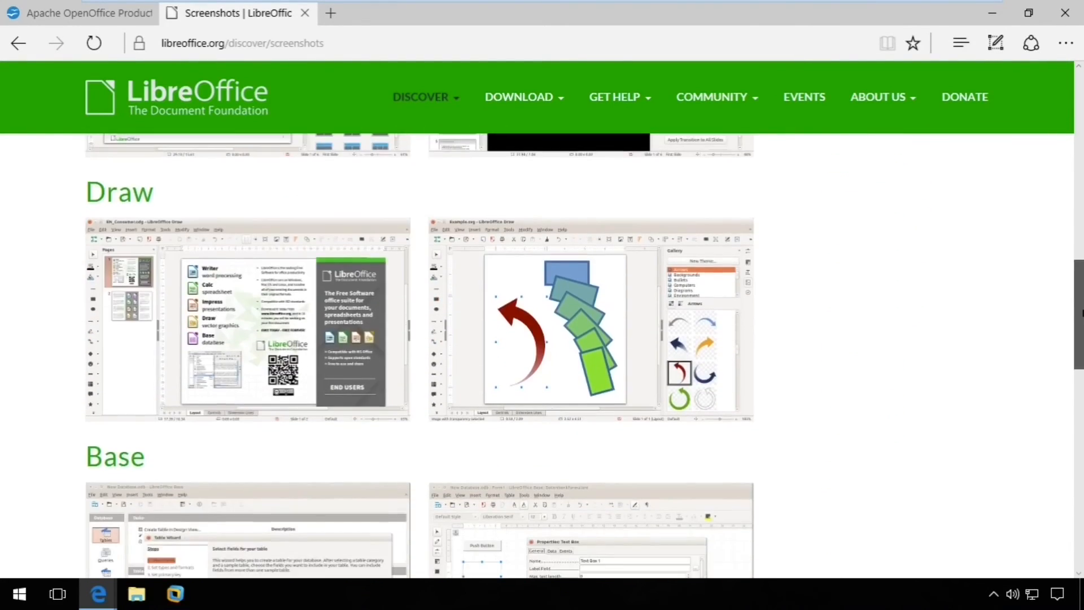
pyautogui.scroll(-3)
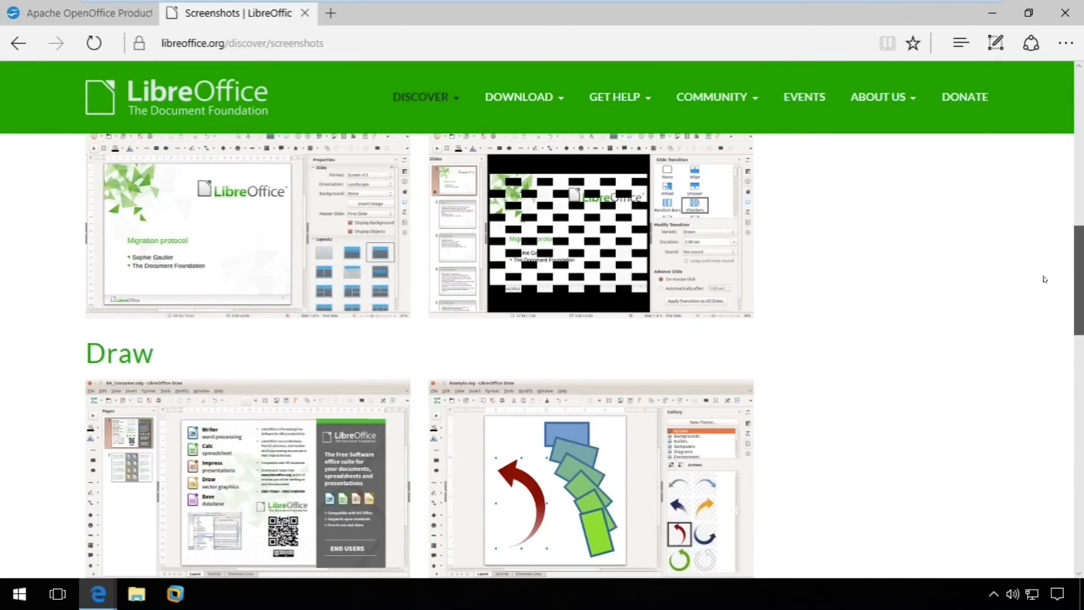
pyautogui.scroll(-3)
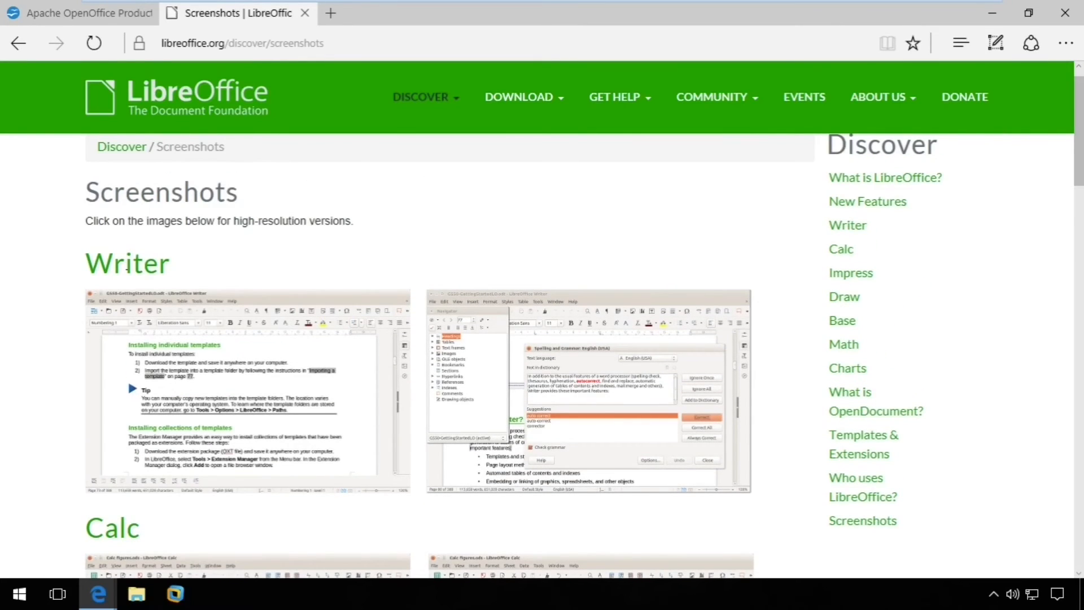
pyautogui.click(246, 392)
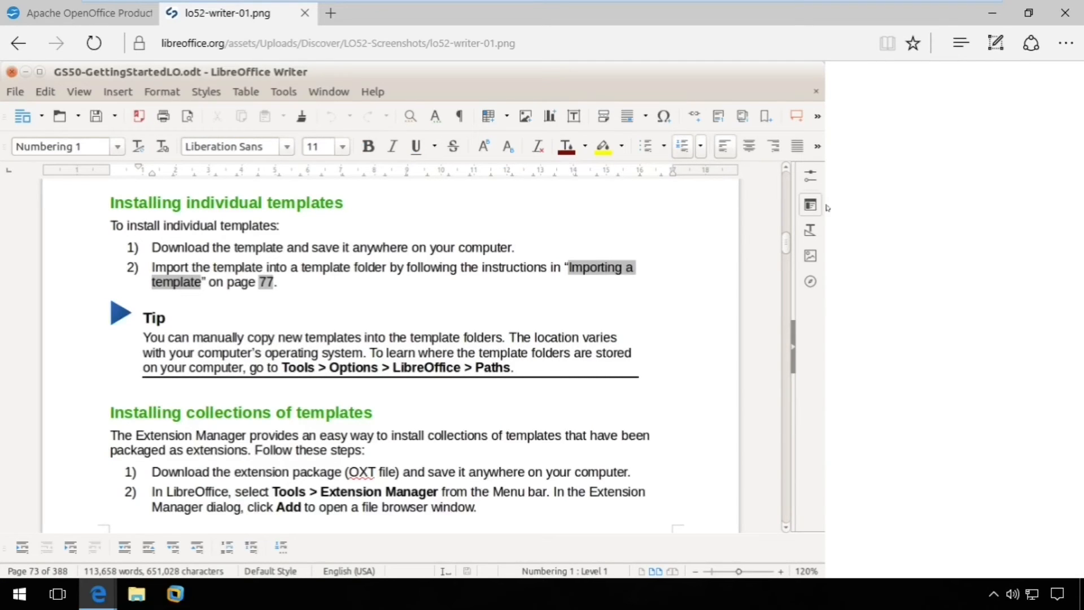
pyautogui.click(94, 43)
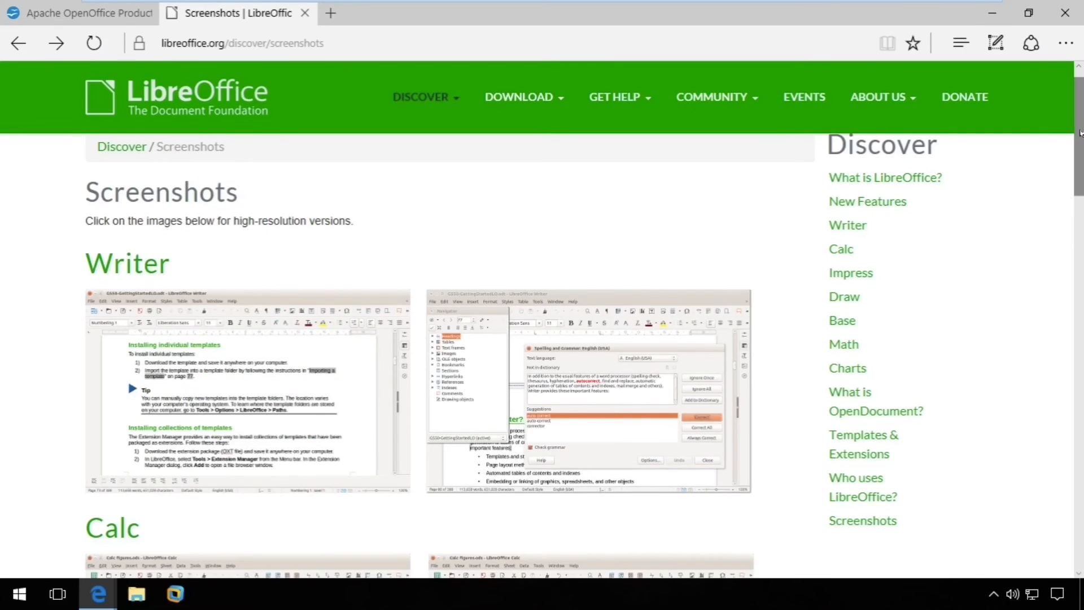
# View a Calc screenshot full size, then close the LibreOffice tab.
pyautogui.scroll(-3)
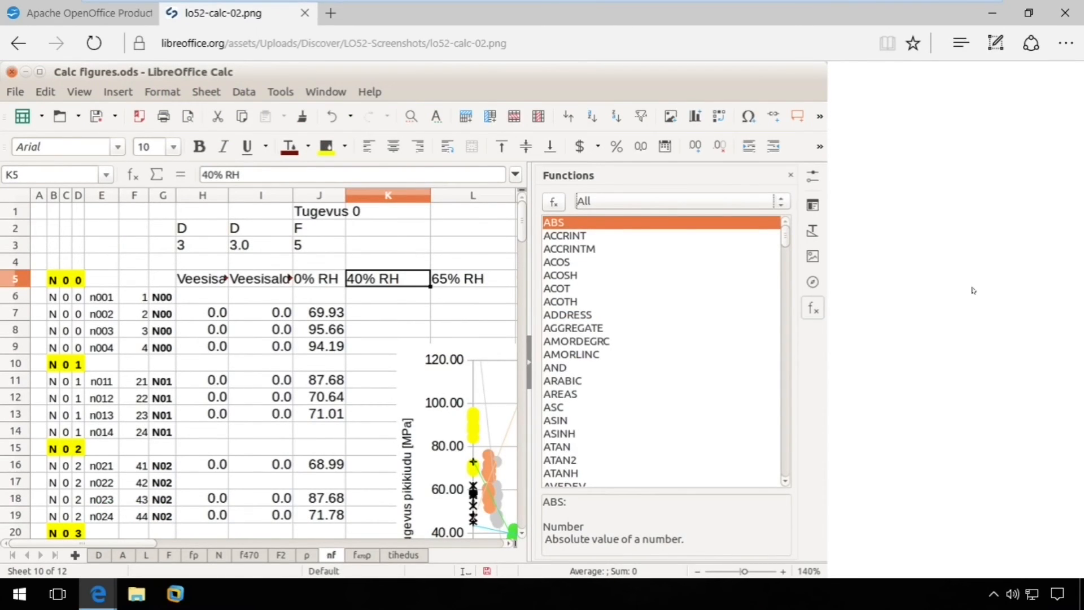
pyautogui.click(79, 13)
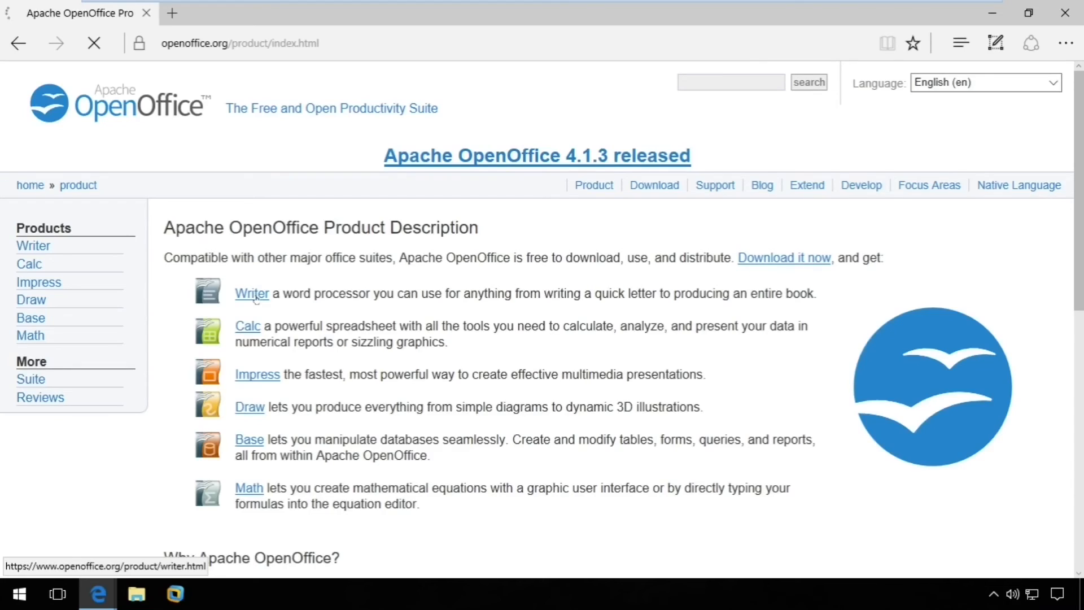
# View the OpenOffice Writer product page and its full-size screenshot, then return to the overview.
pyautogui.click(252, 294)
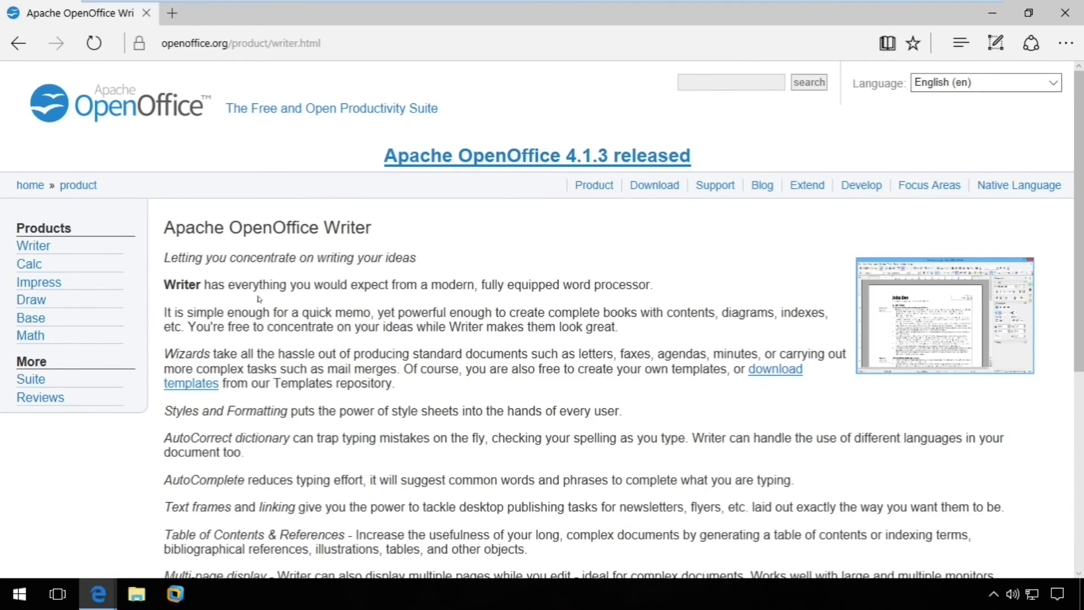
pyautogui.click(944, 315)
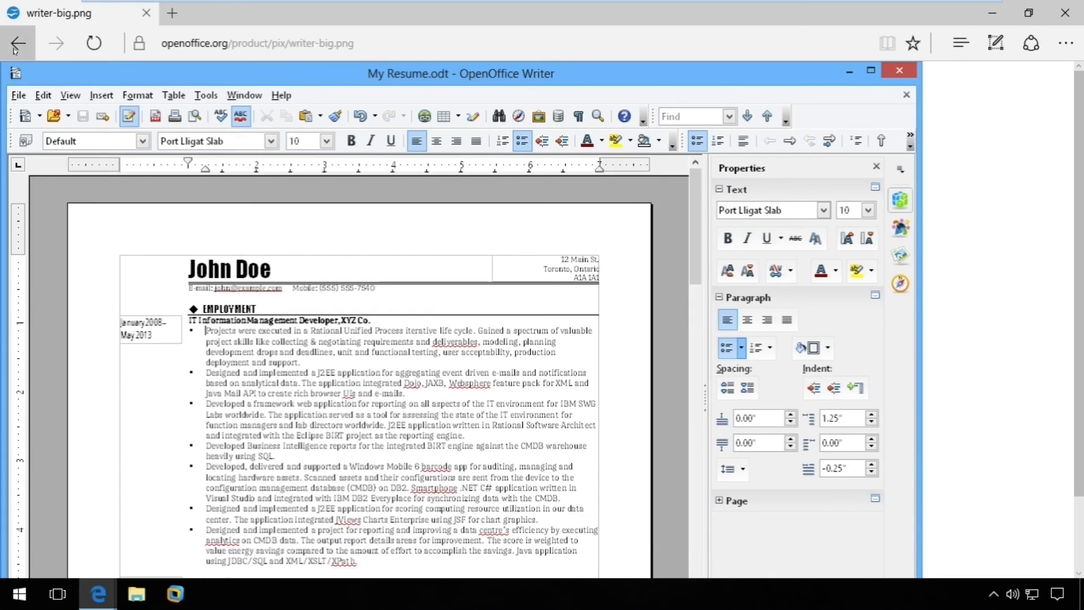
pyautogui.click(17, 43)
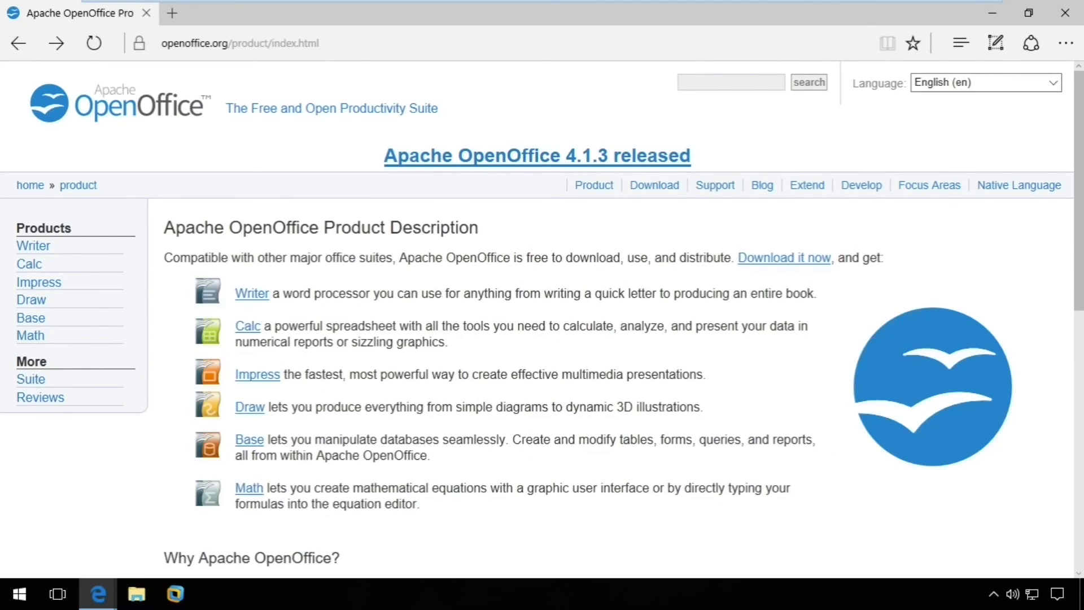
# View the OpenOffice Calc product page, its full-size screenshot and its feature list.
pyautogui.click(247, 326)
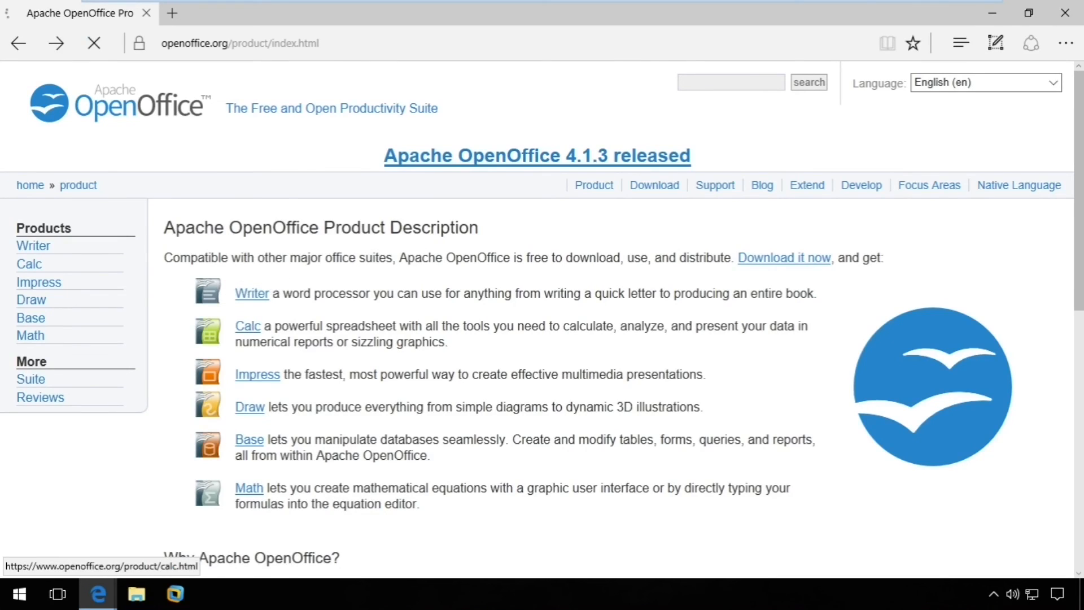
pyautogui.click(247, 325)
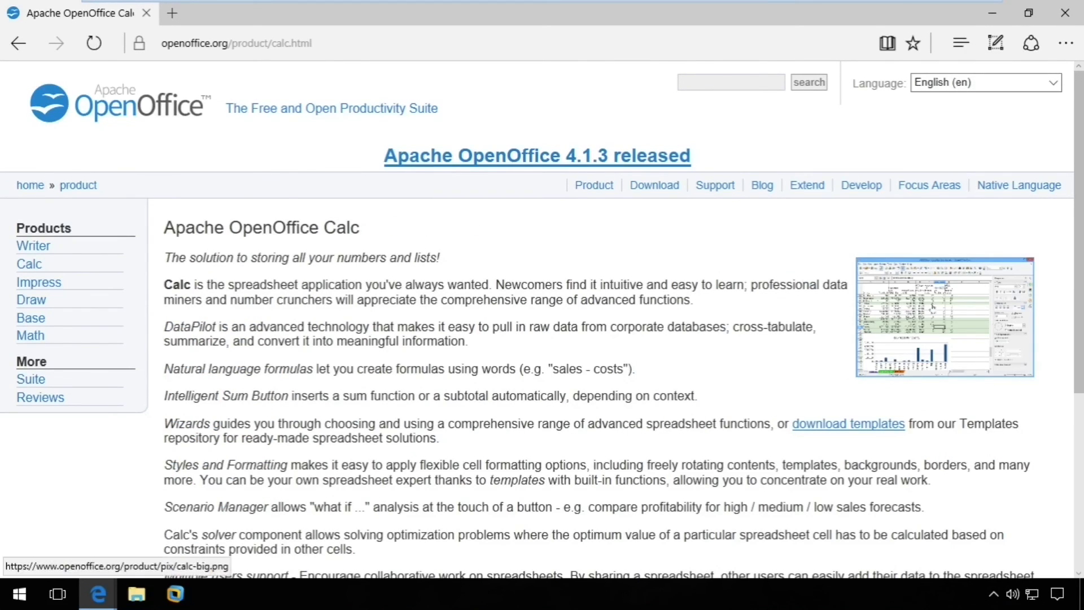
pyautogui.click(94, 43)
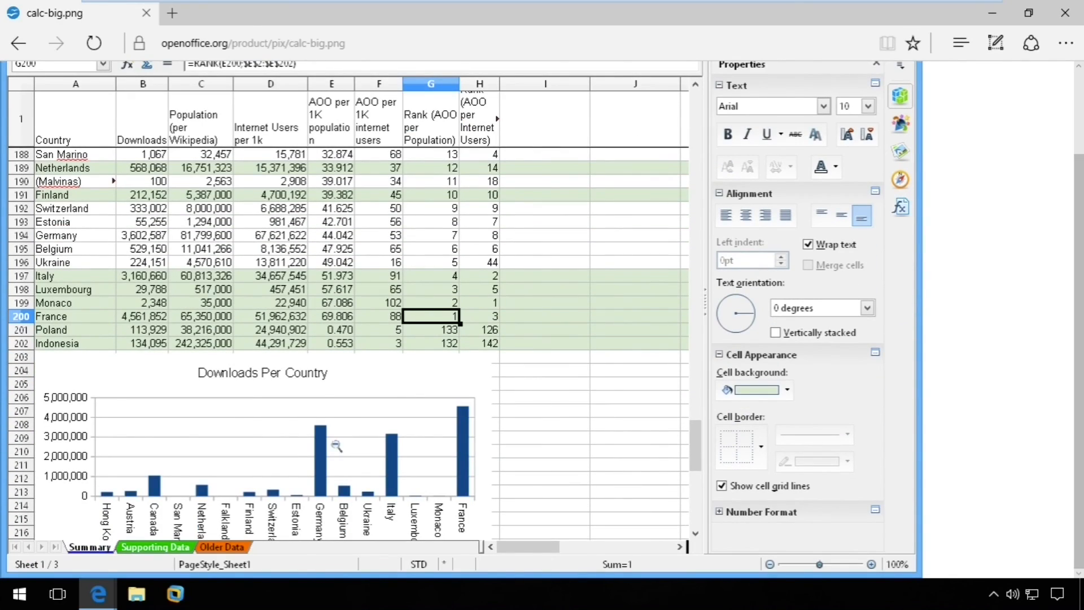
pyautogui.moveTo(156, 559)
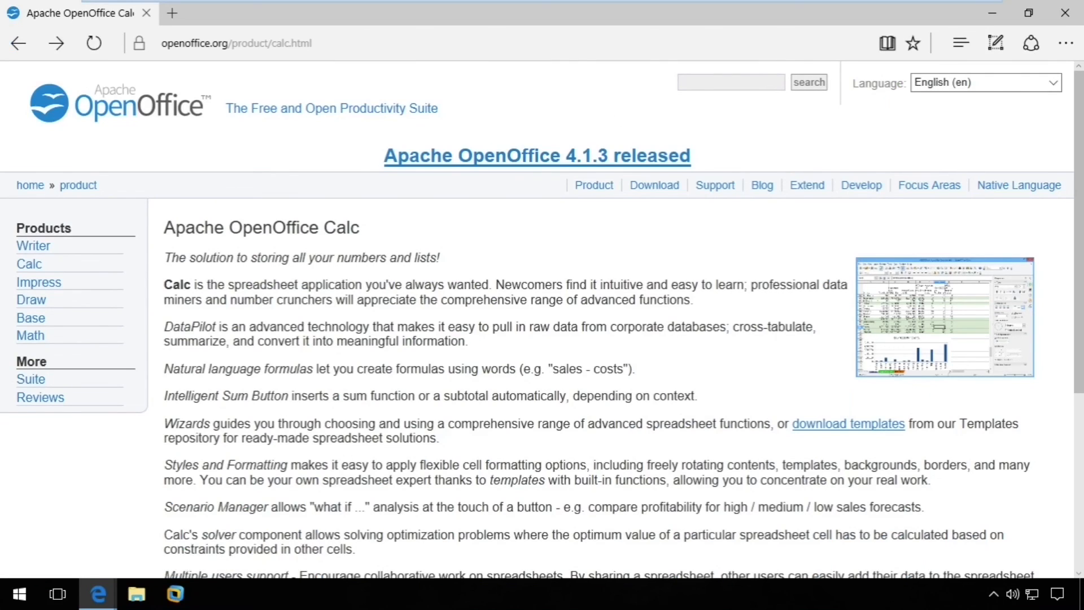
pyautogui.scroll(-3)
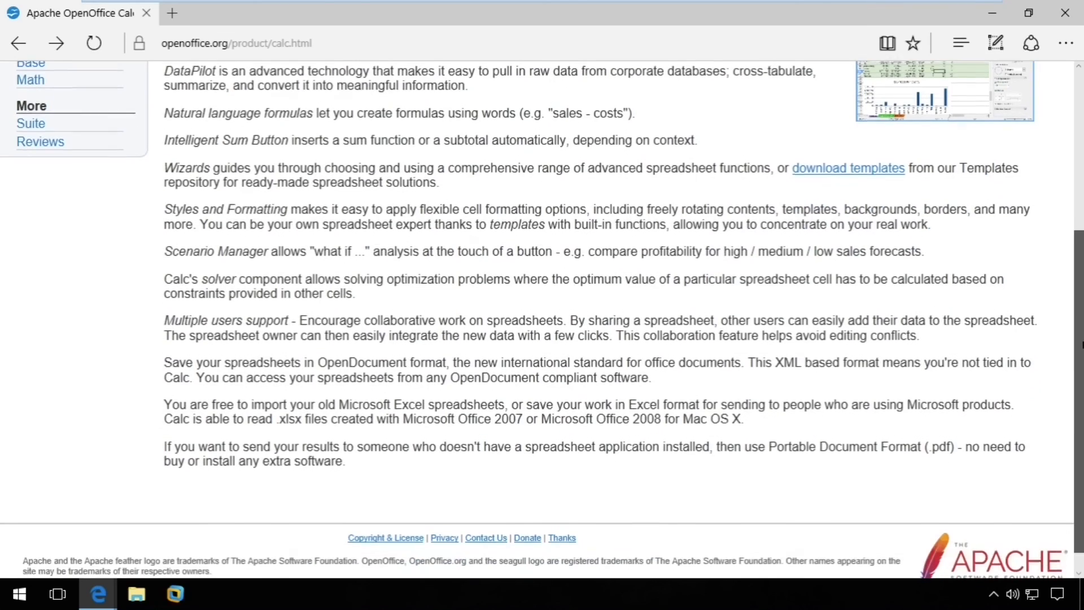
pyautogui.scroll(-3)
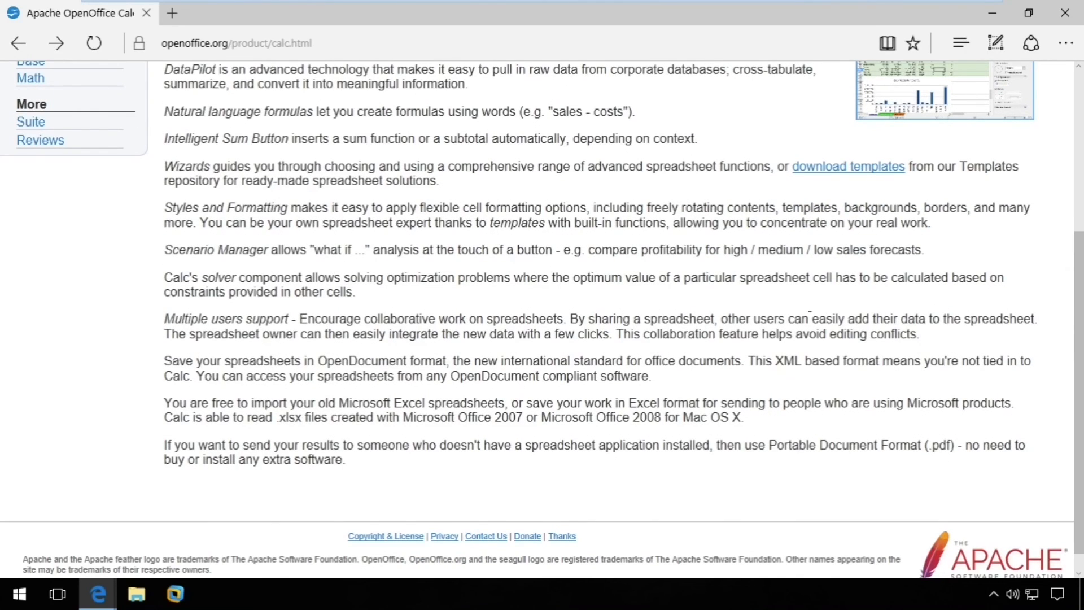